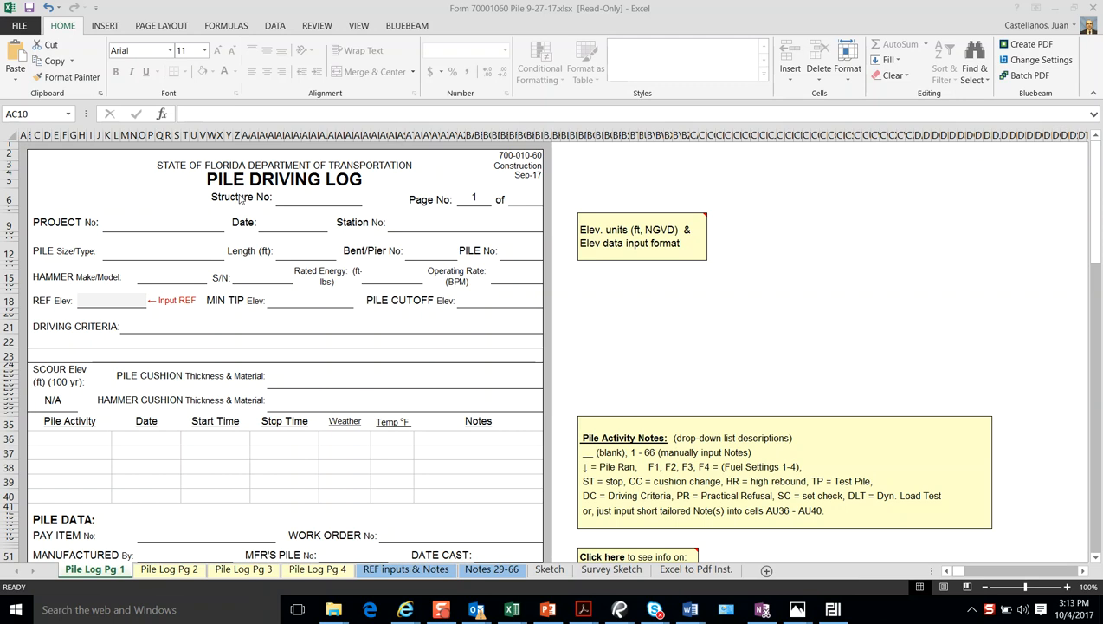
# - Glance at the REF Inputs & Notes sheet and return to Pile Log Pg 1
pyautogui.scroll(-3)
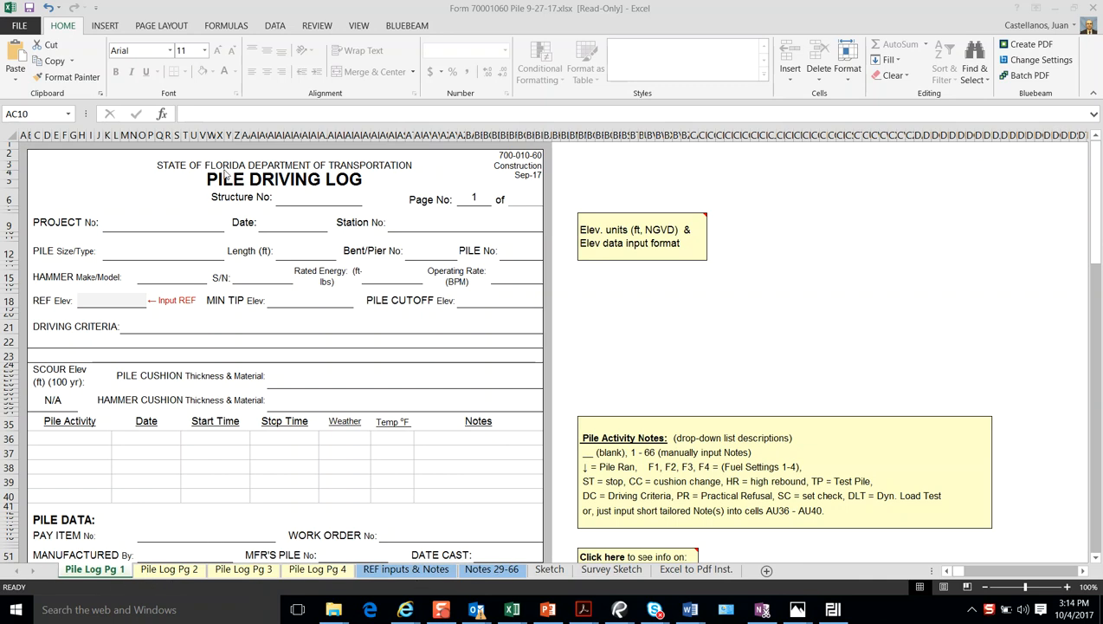
pyautogui.moveTo(199, 244)
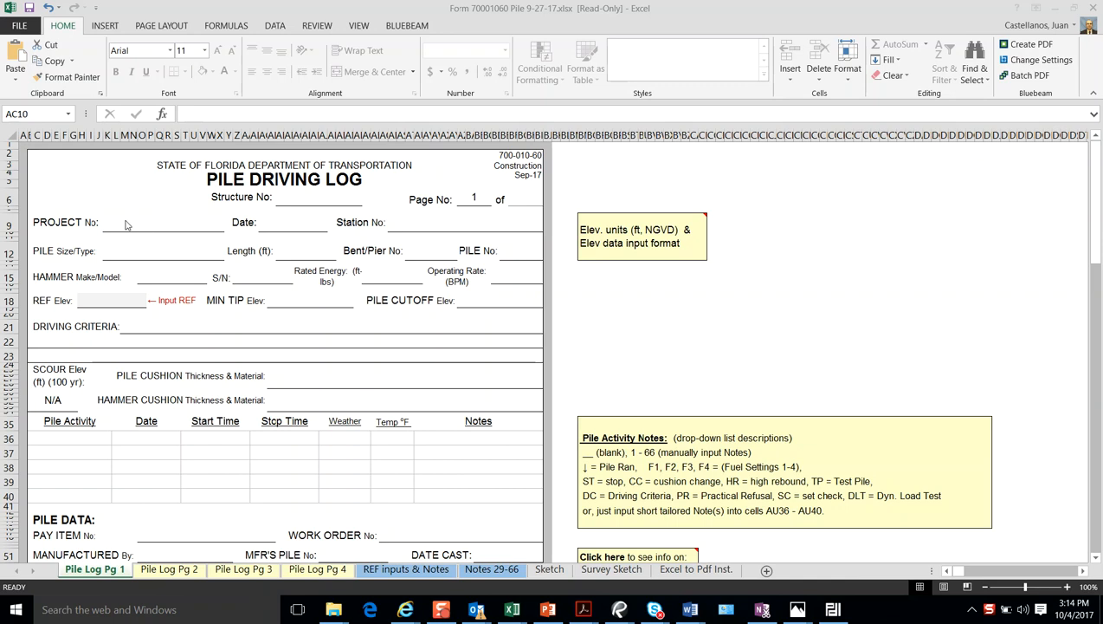
pyautogui.moveTo(499, 492)
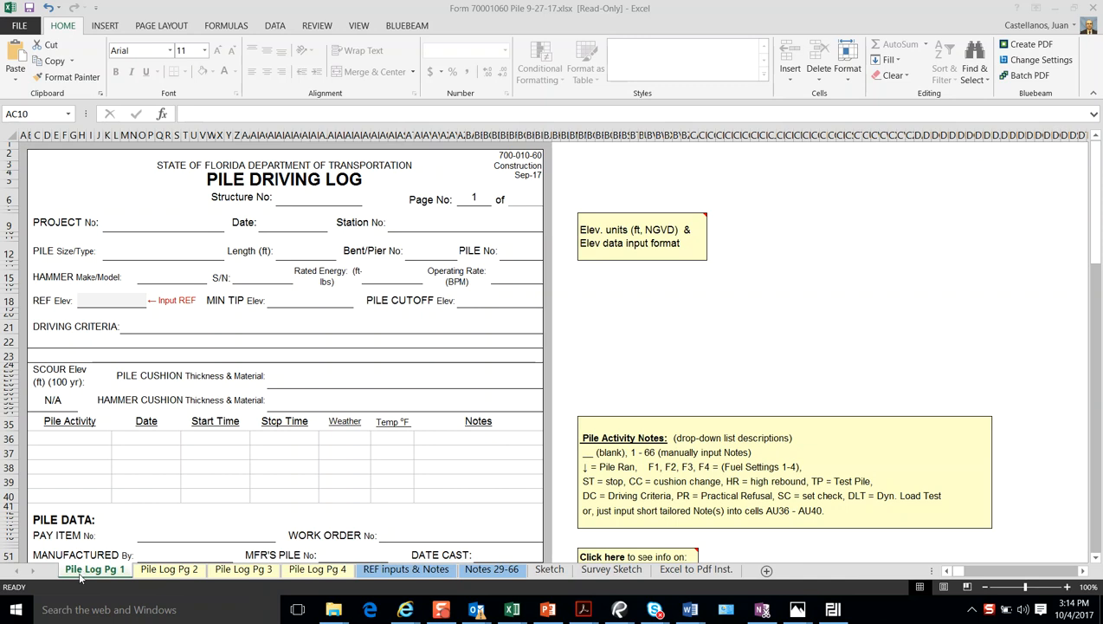
pyautogui.moveTo(518, 572)
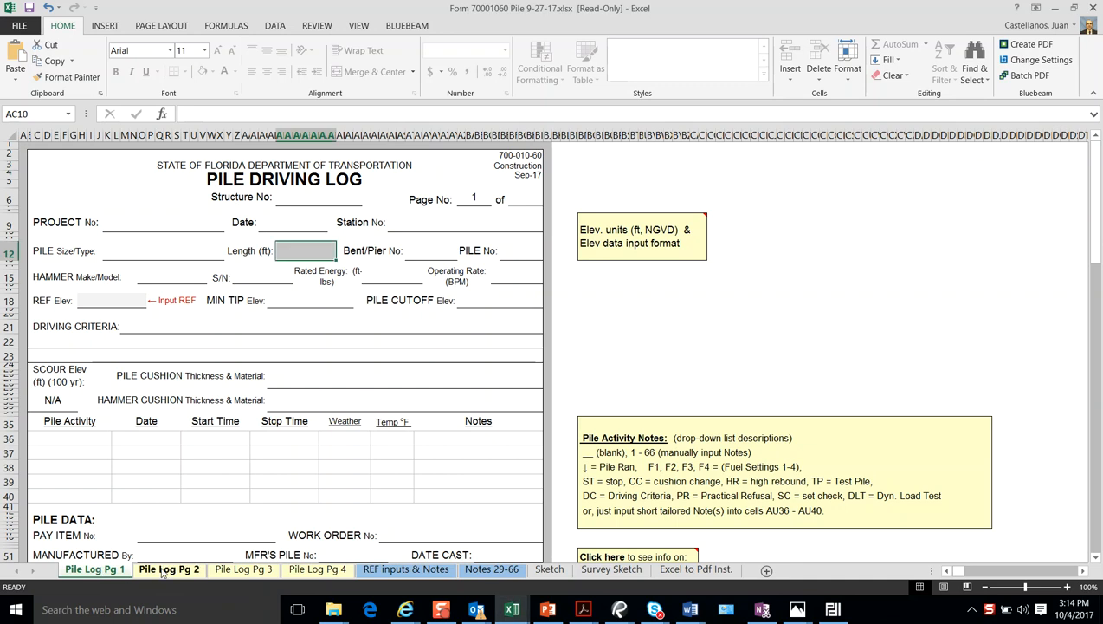
pyautogui.click(317, 568)
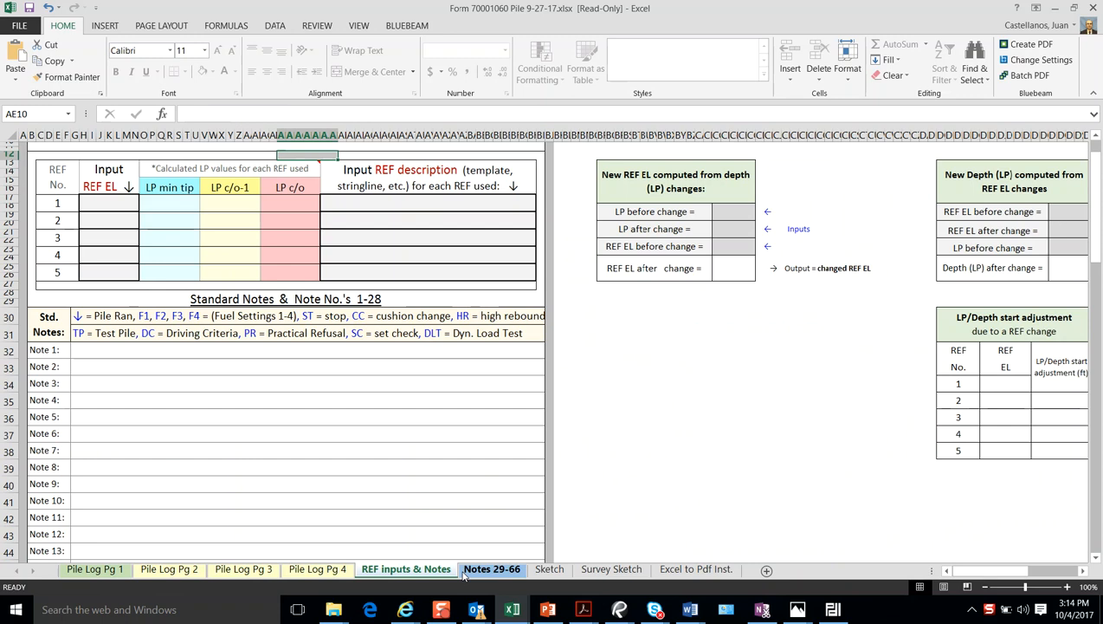
pyautogui.click(94, 569)
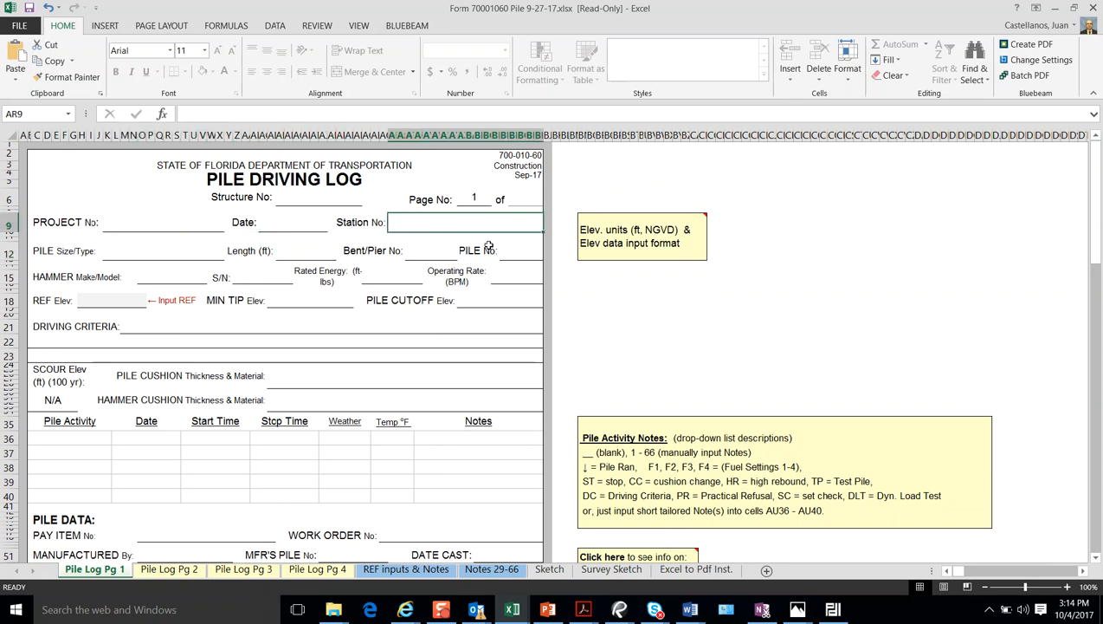
# - Point out the Bent/Pier No., pile size/type and rated energy input cells, then review the form below
pyautogui.click(426, 249)
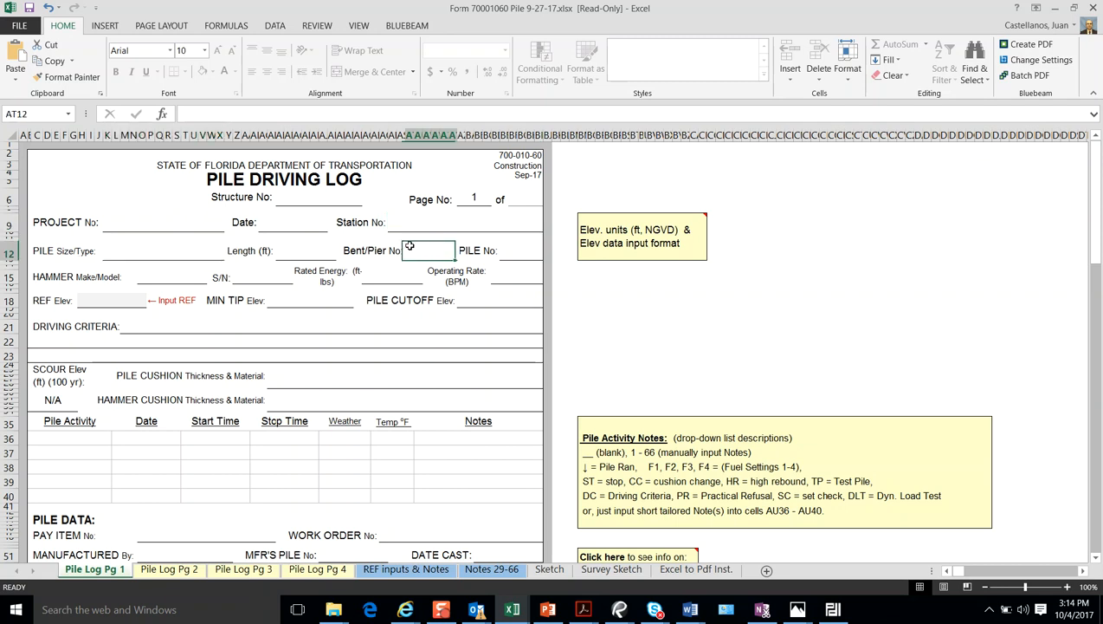
pyautogui.click(163, 249)
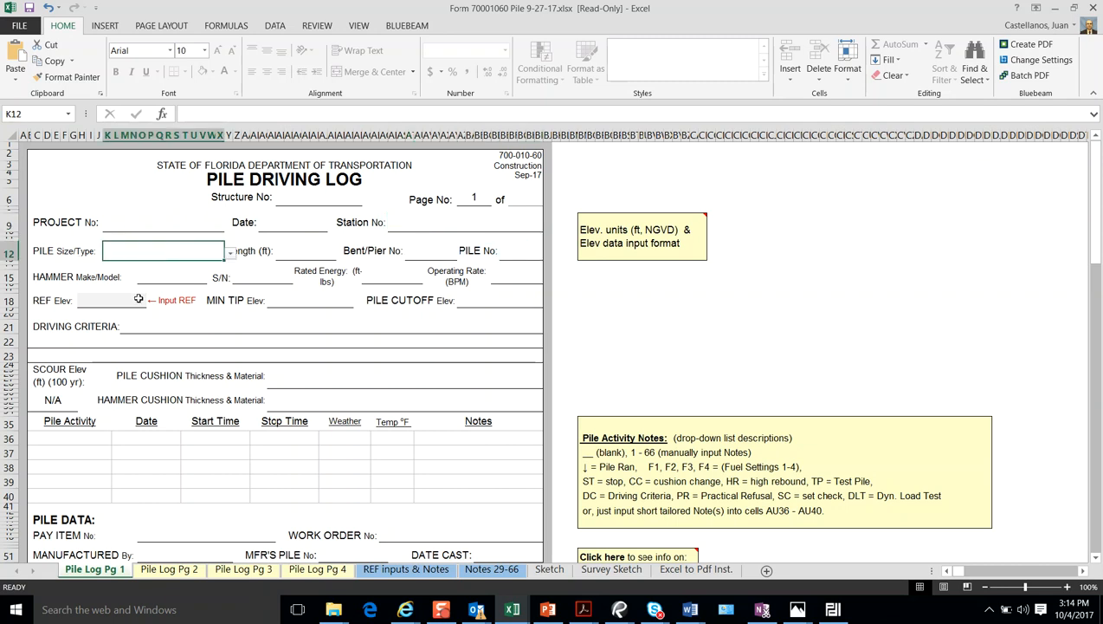
pyautogui.click(391, 277)
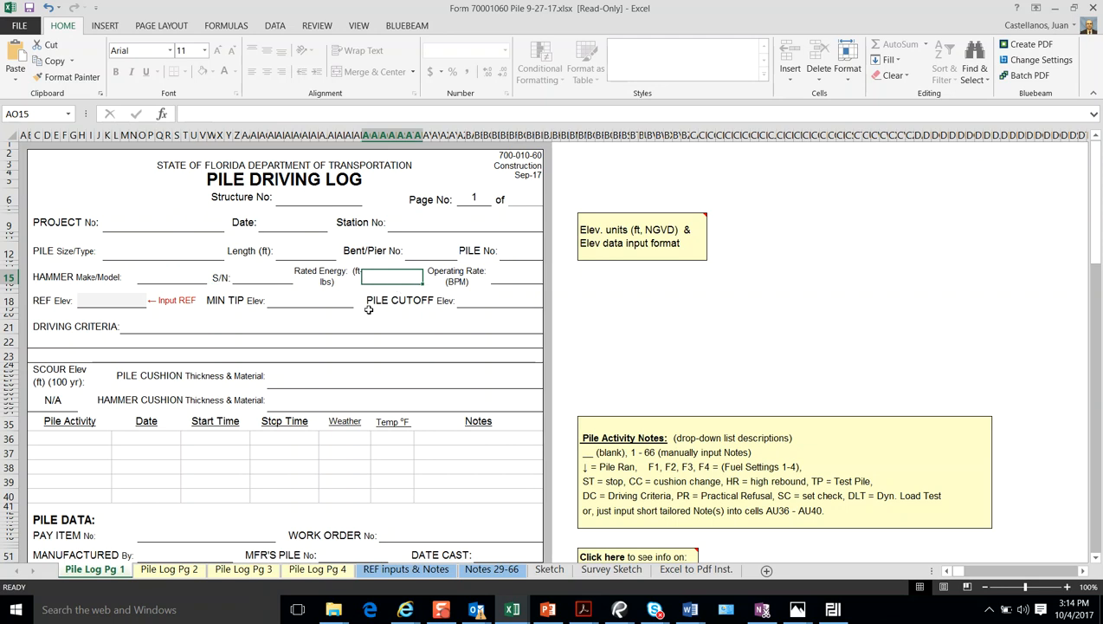
pyautogui.scroll(-3)
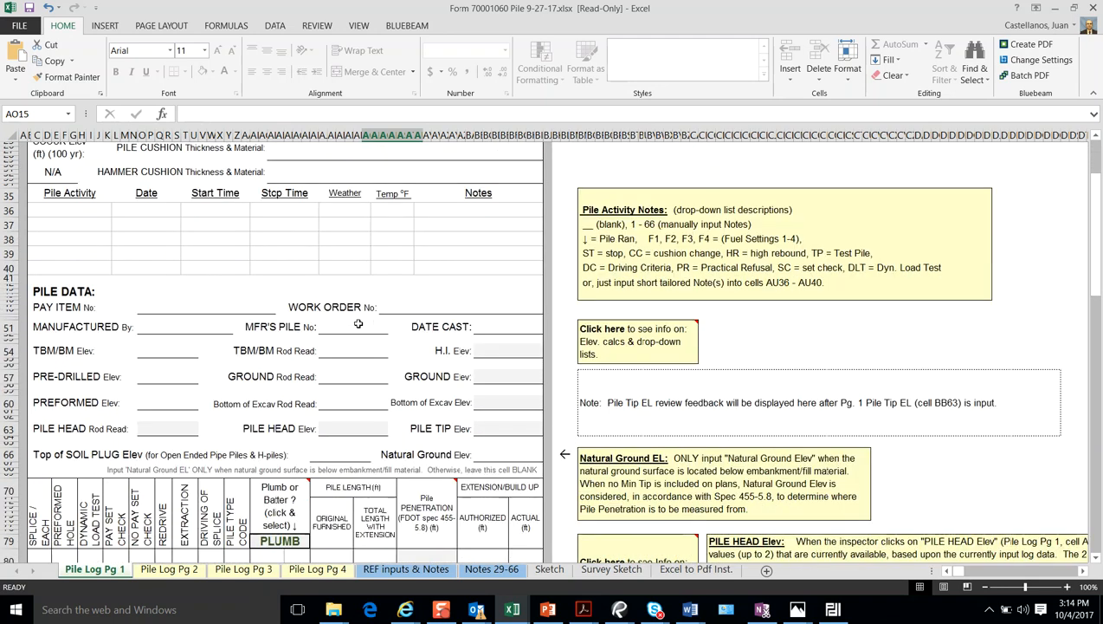
pyautogui.scroll(-3)
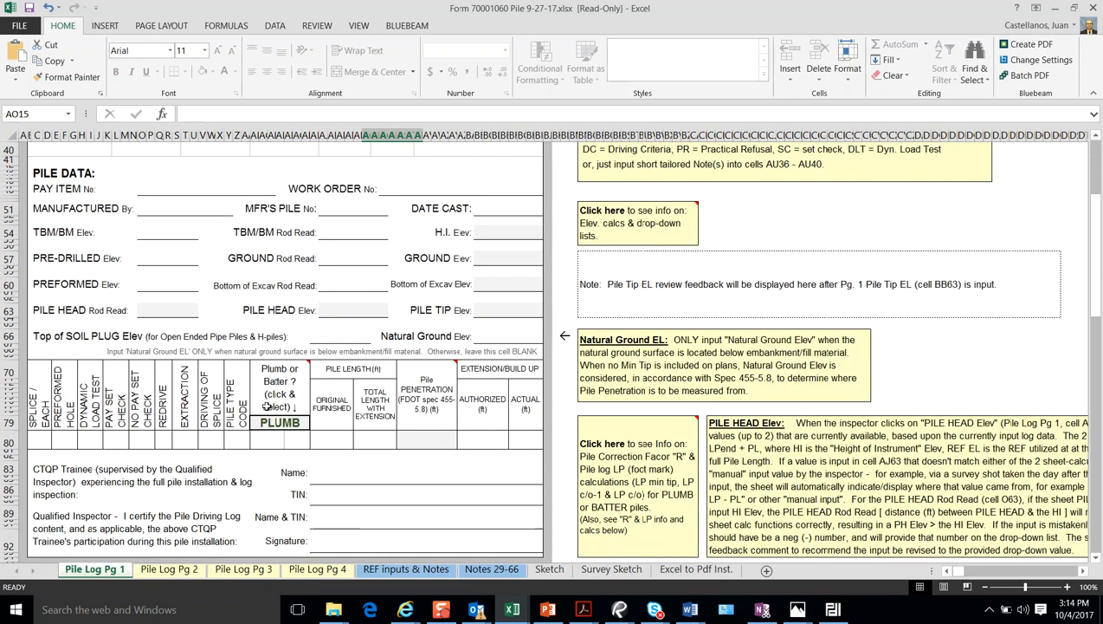
pyautogui.moveTo(499, 447)
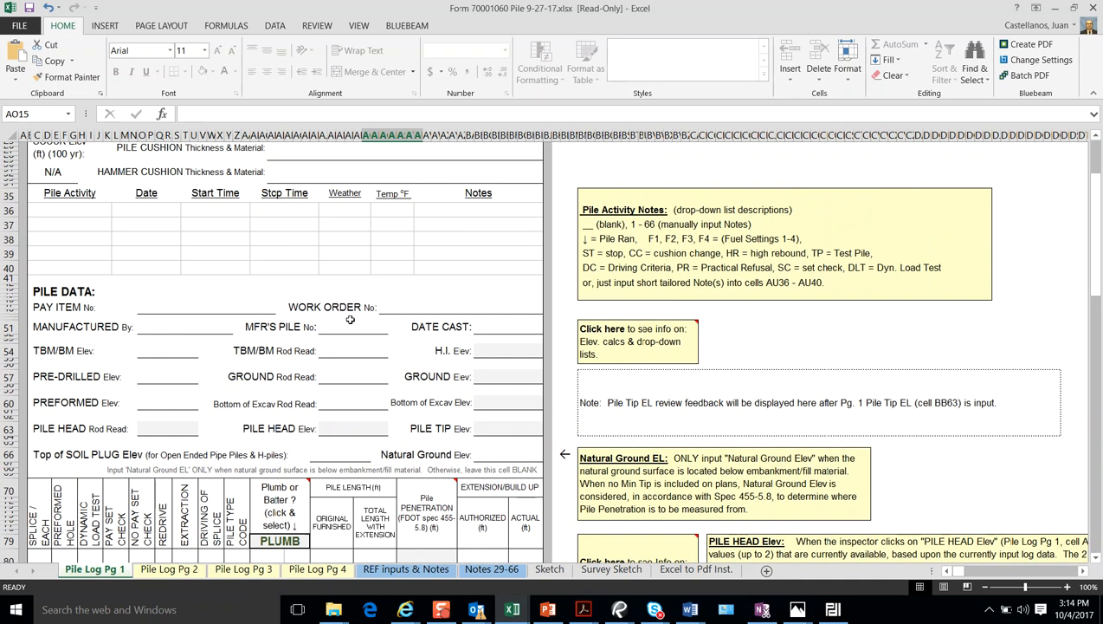
pyautogui.moveTo(326, 469)
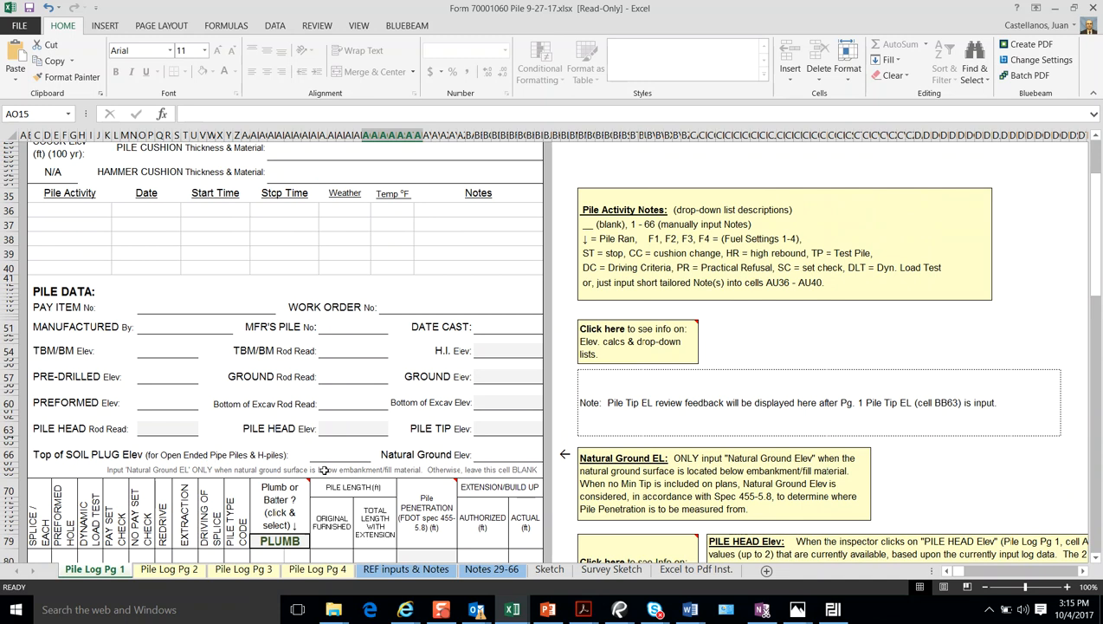
pyautogui.moveTo(314, 447)
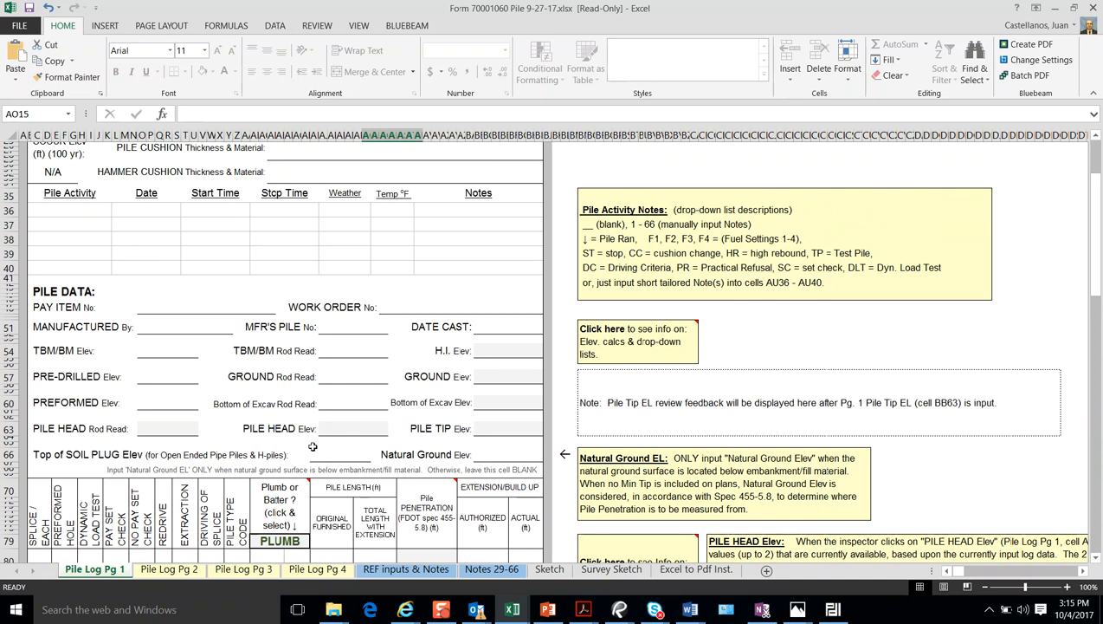
pyautogui.moveTo(495, 359)
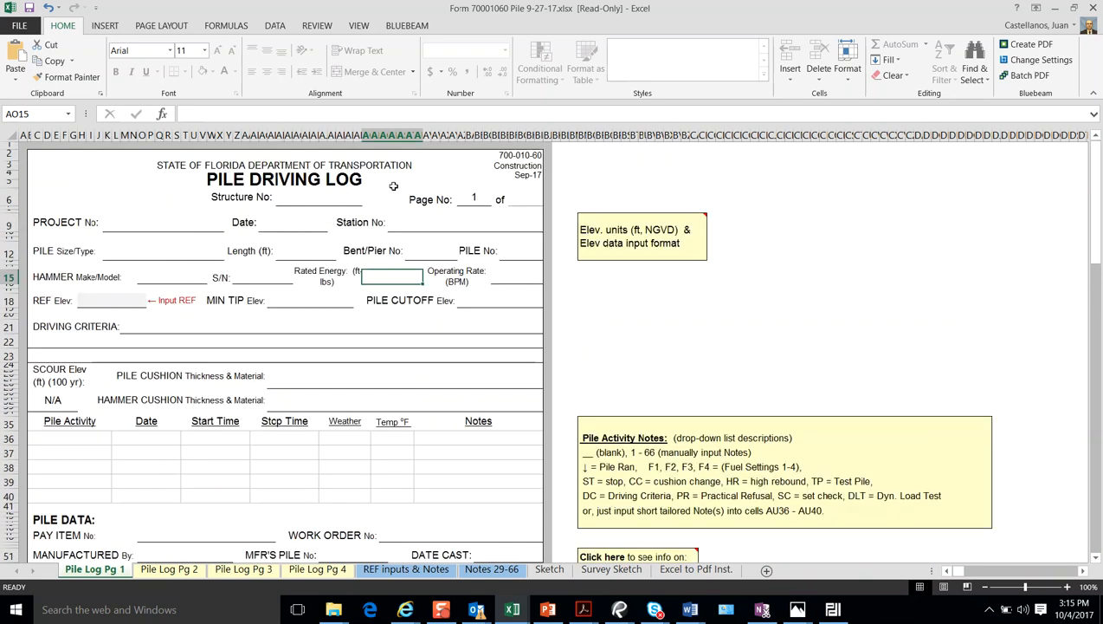
pyautogui.moveTo(181, 204)
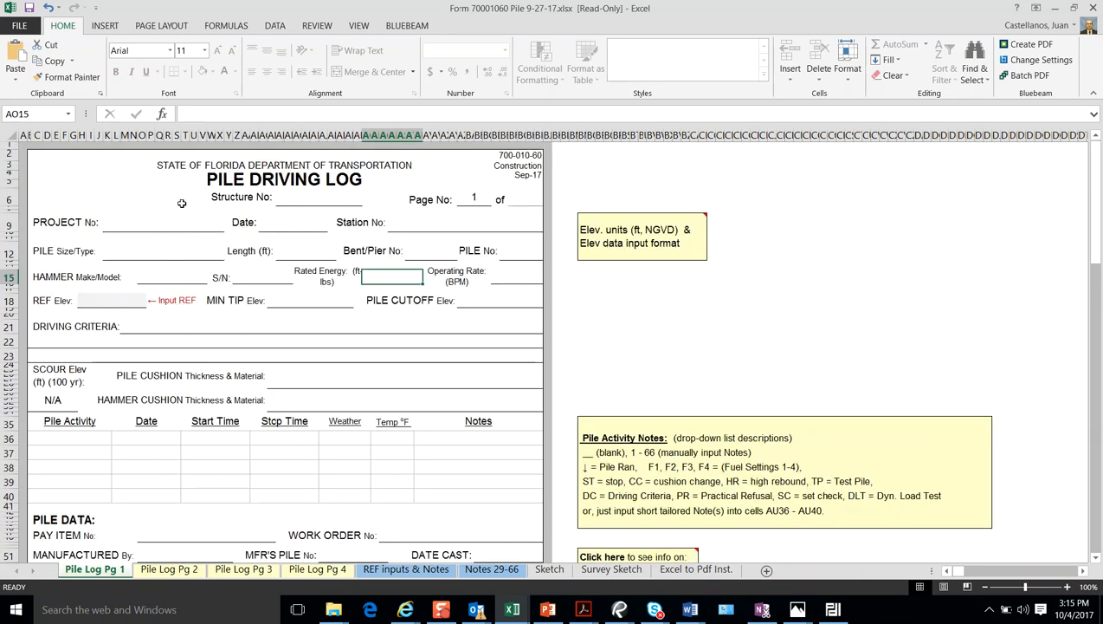
pyautogui.moveTo(344, 192)
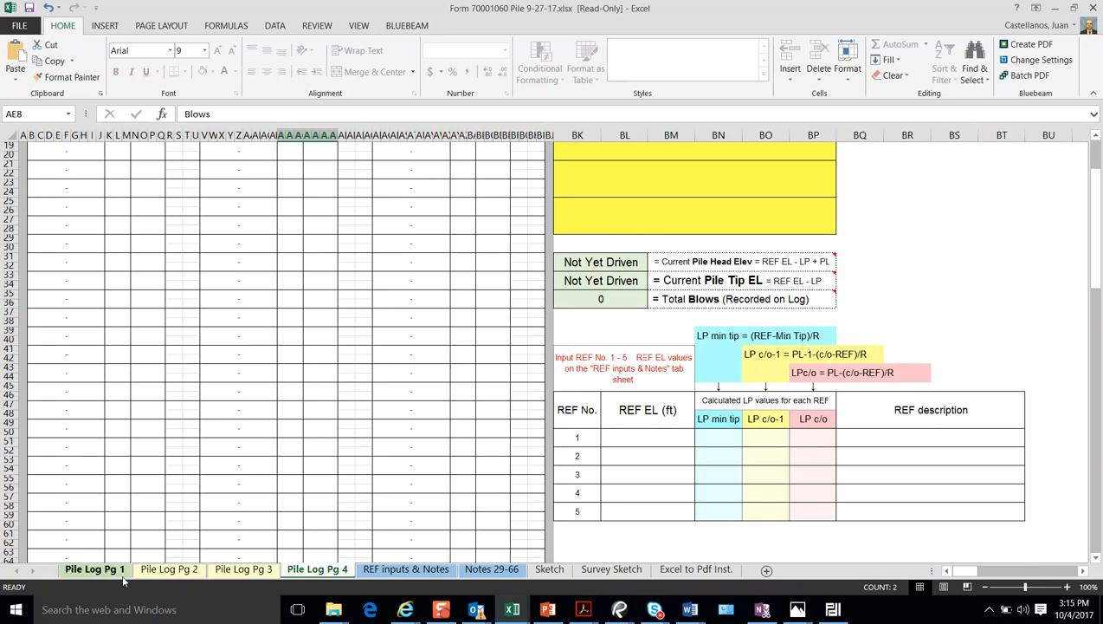
# - Highlight the first Start Time and Weather entry cells and review the lower pile data area
pyautogui.click(93, 568)
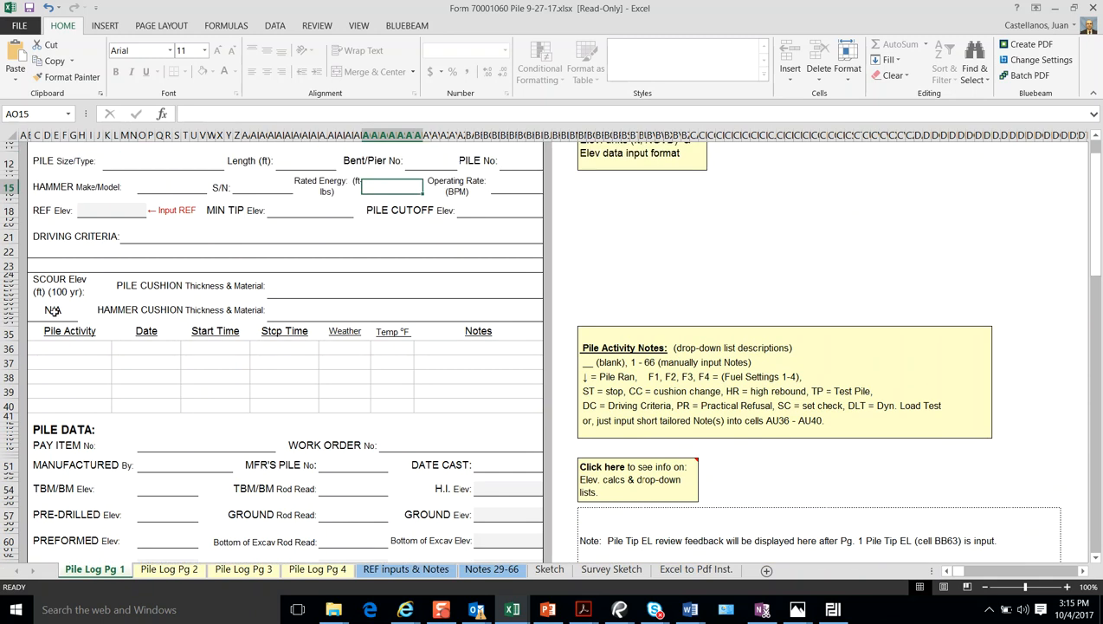
pyautogui.moveTo(322, 312)
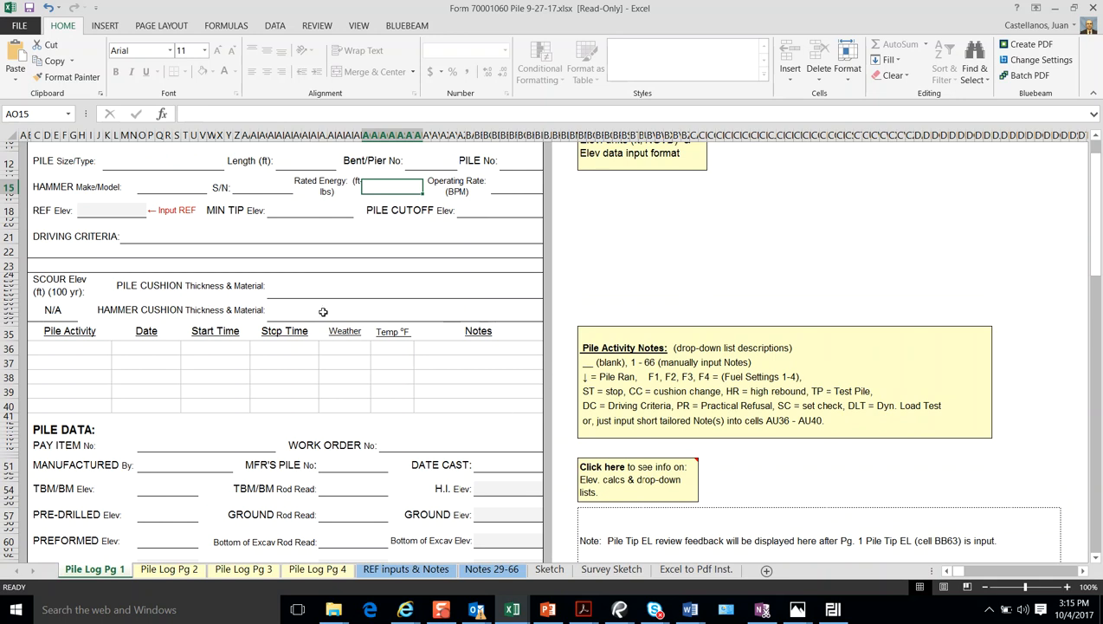
pyautogui.moveTo(125, 412)
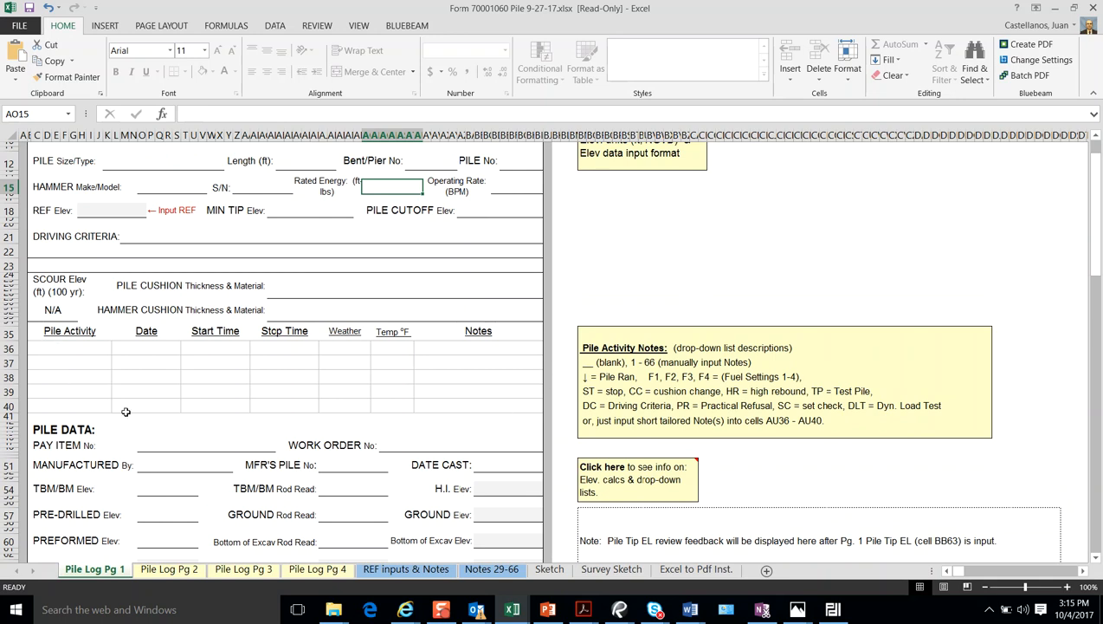
pyautogui.moveTo(72, 343)
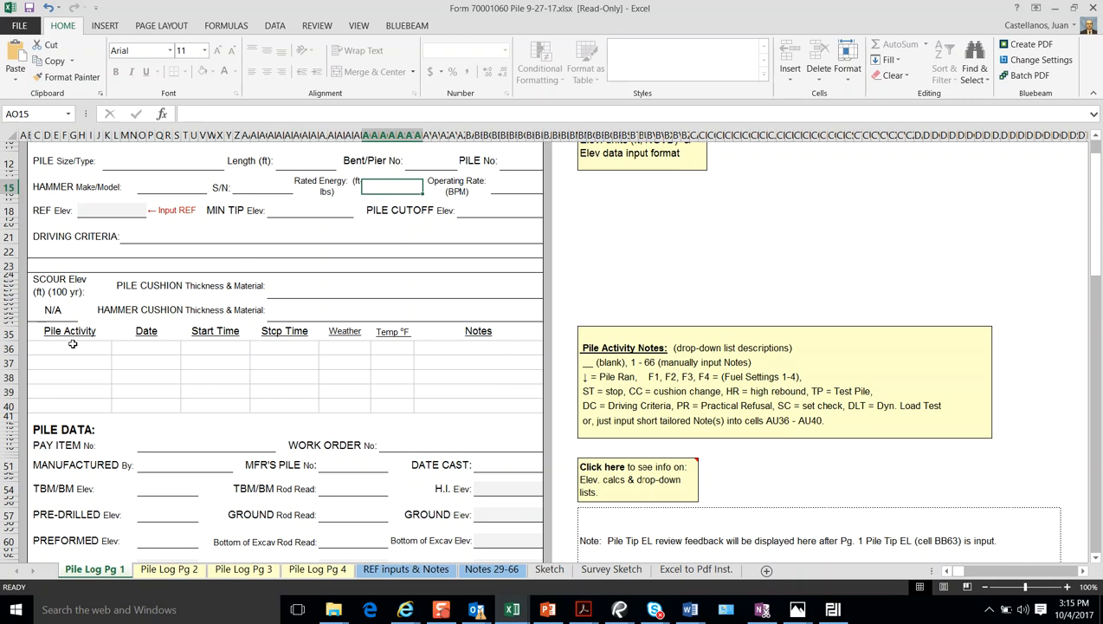
pyautogui.click(215, 347)
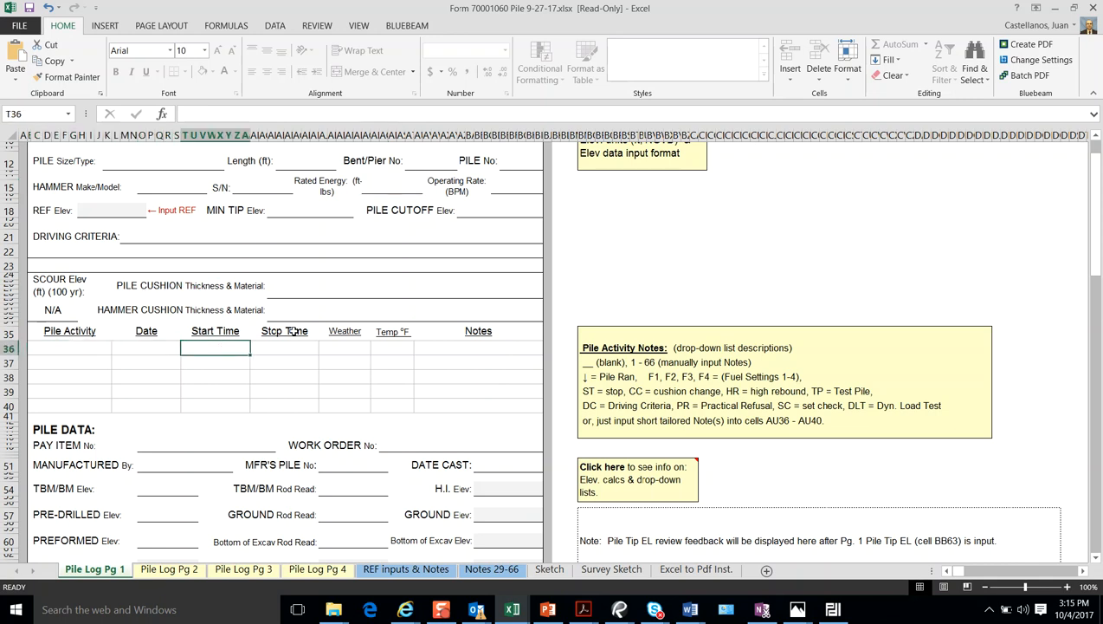
pyautogui.click(345, 347)
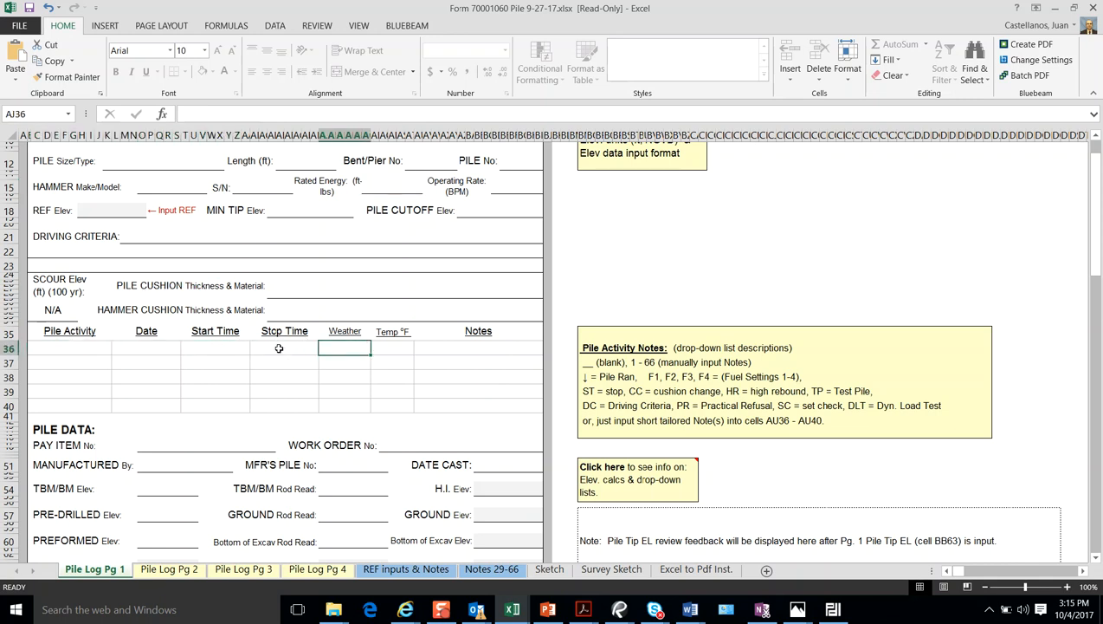
pyautogui.scroll(-3)
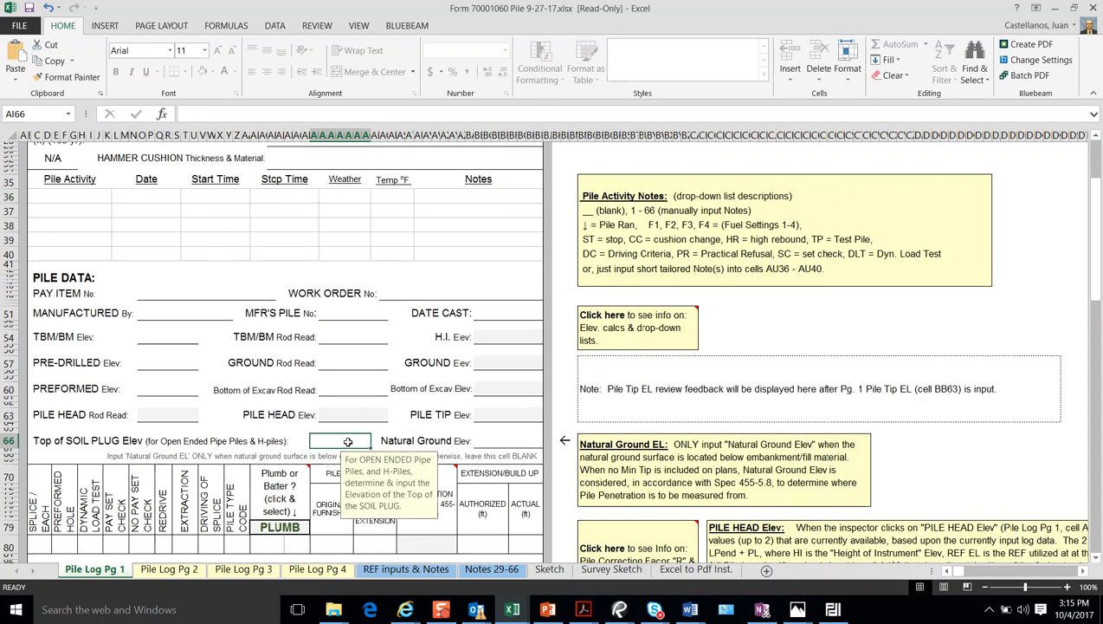
pyautogui.moveTo(367, 427)
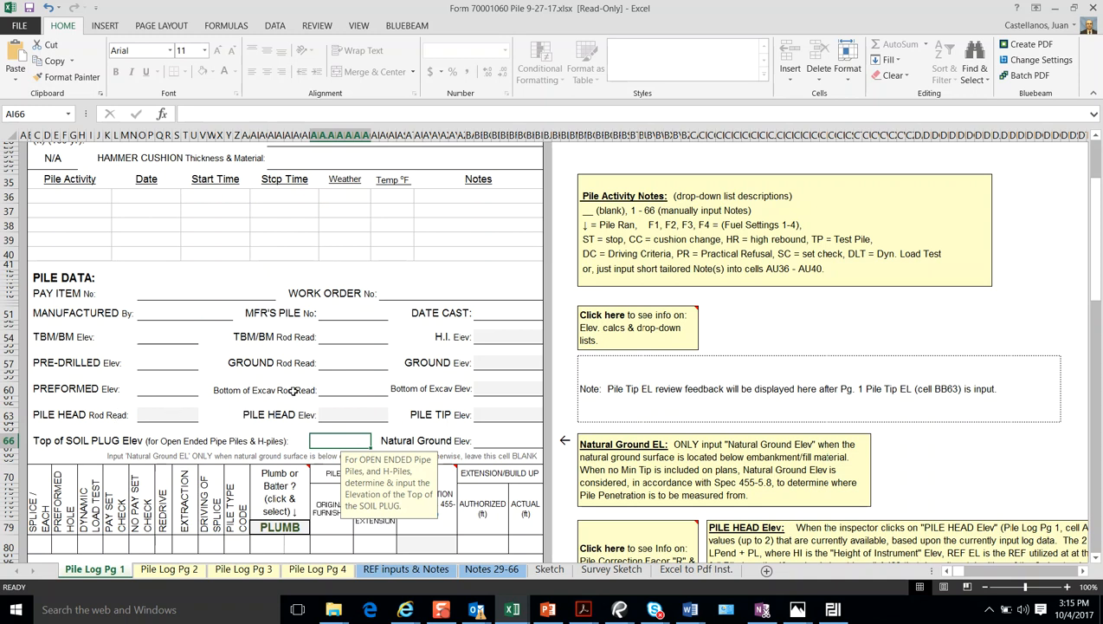
pyautogui.scroll(-3)
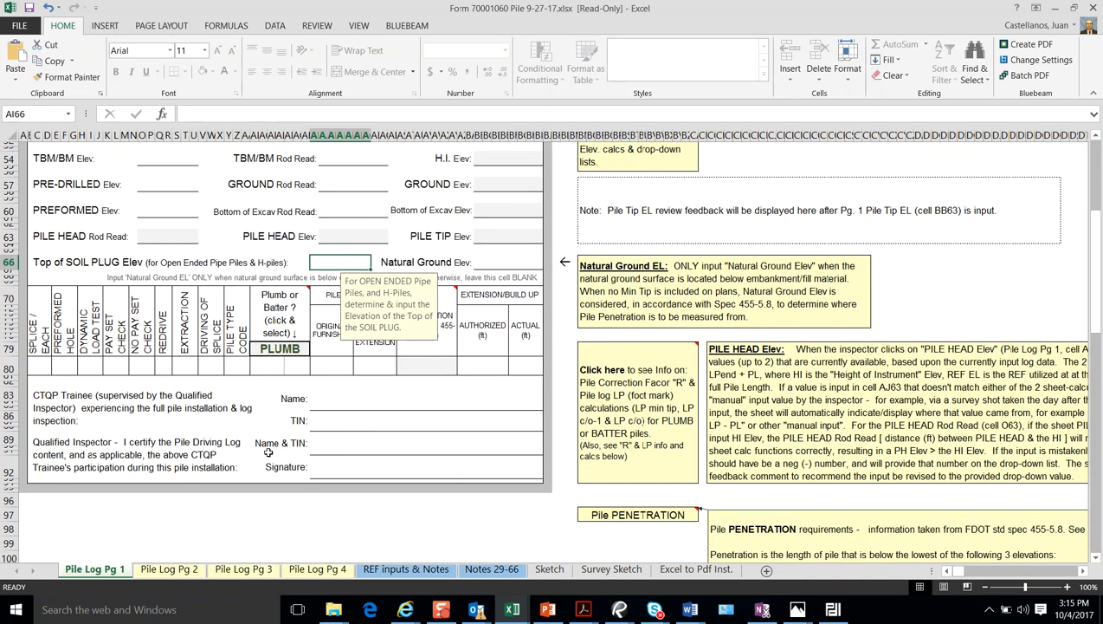
# - Browse Pile Log Pg 3 and Pg 4, then enter 1 in the first Blows cell on Pg 2
pyautogui.click(243, 568)
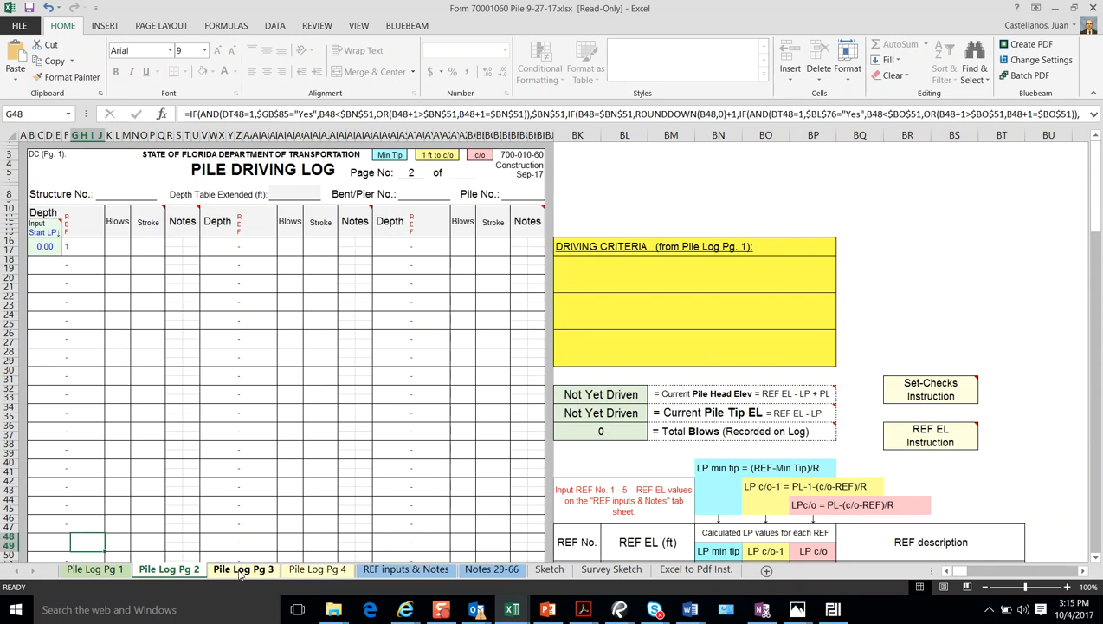
pyautogui.click(317, 568)
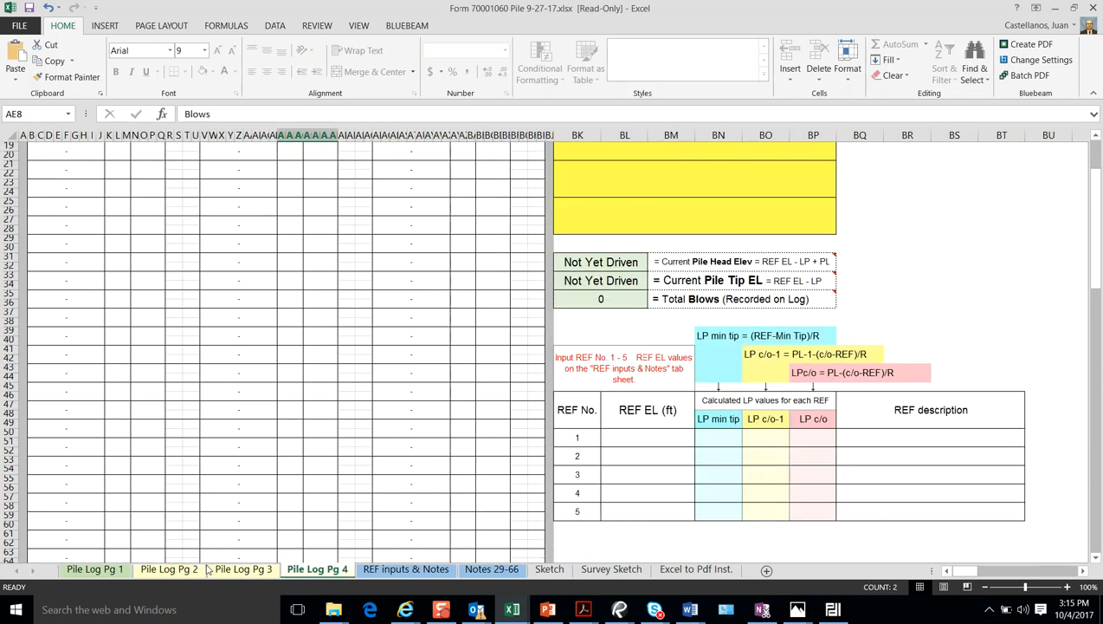
pyautogui.click(170, 568)
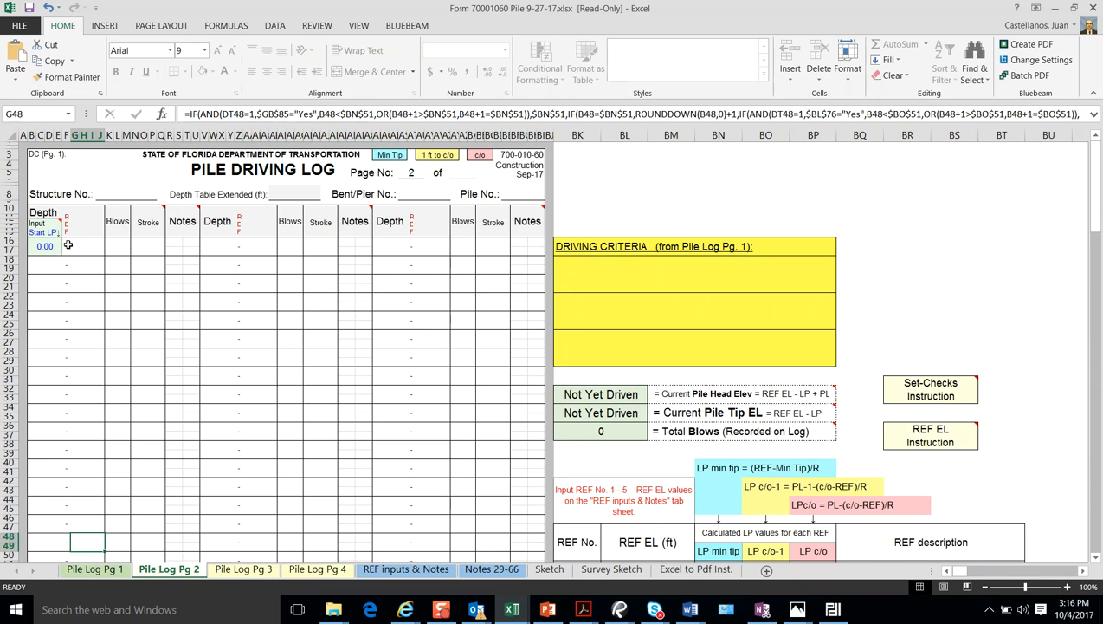
pyautogui.write('1')
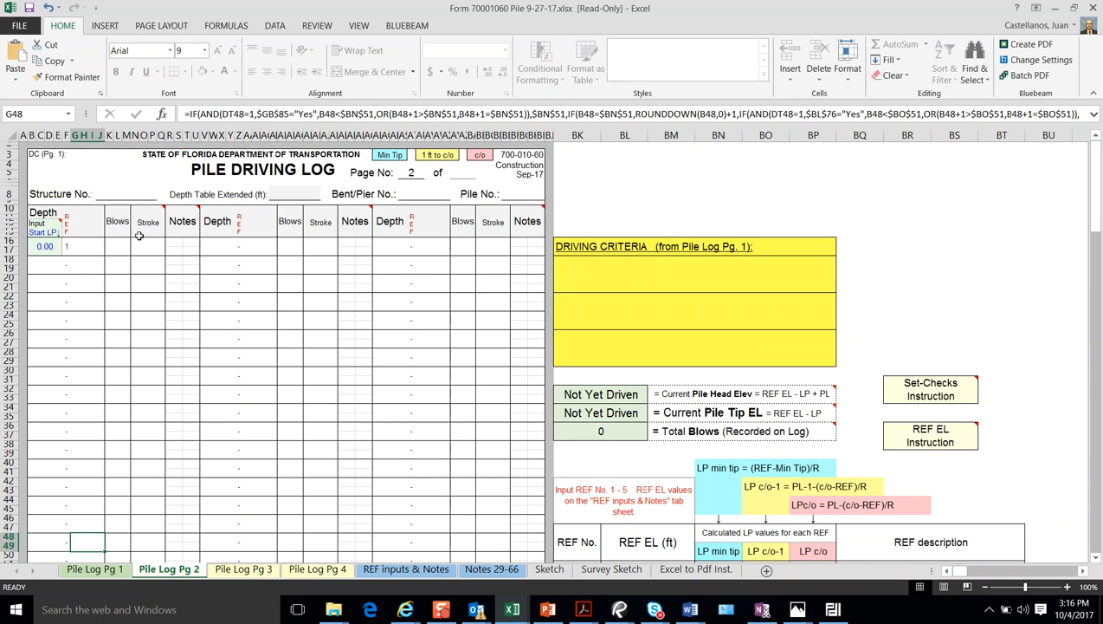
pyautogui.moveTo(127, 245)
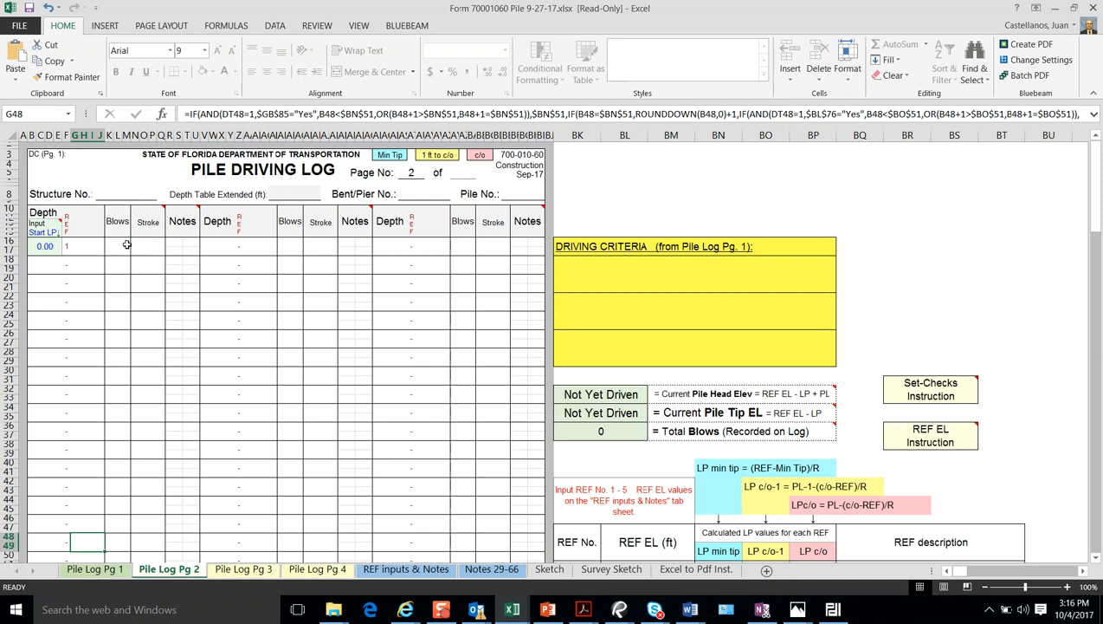
pyautogui.moveTo(142, 257)
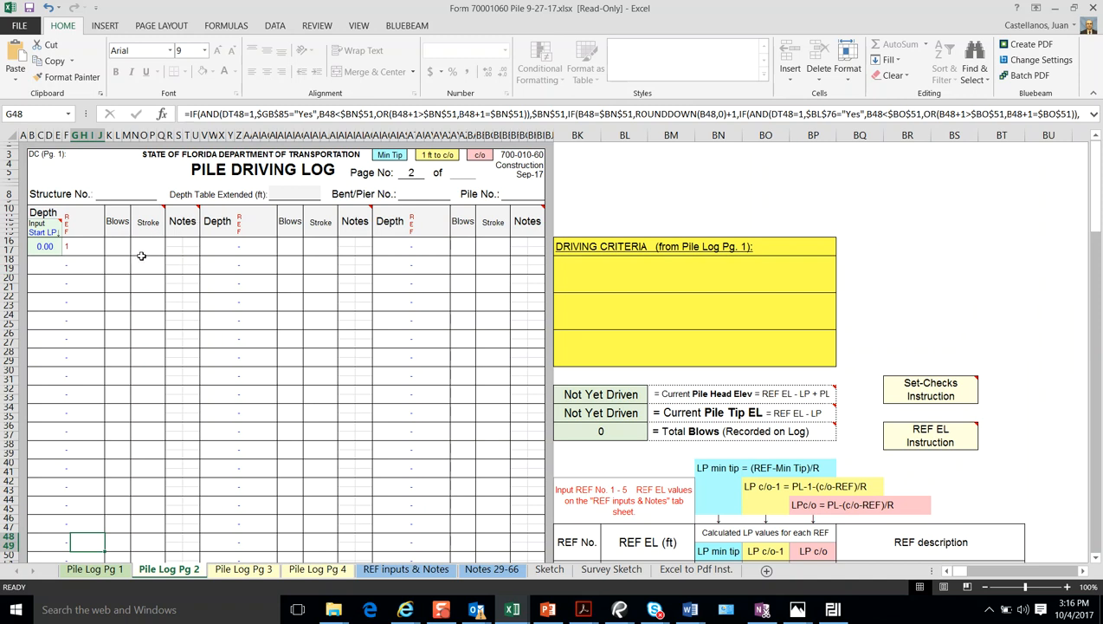
pyautogui.scroll(-3)
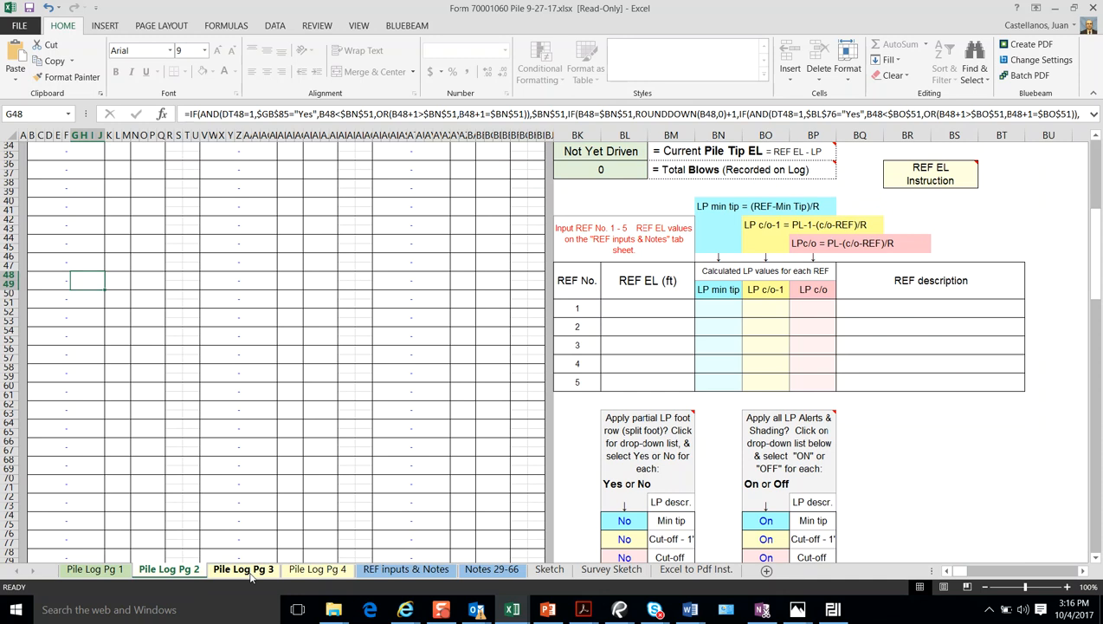
# - Flip through Pile Log Pg 3 and Pg 4 again, return to Pg 2 and move to REF Inputs & Notes
pyautogui.click(317, 568)
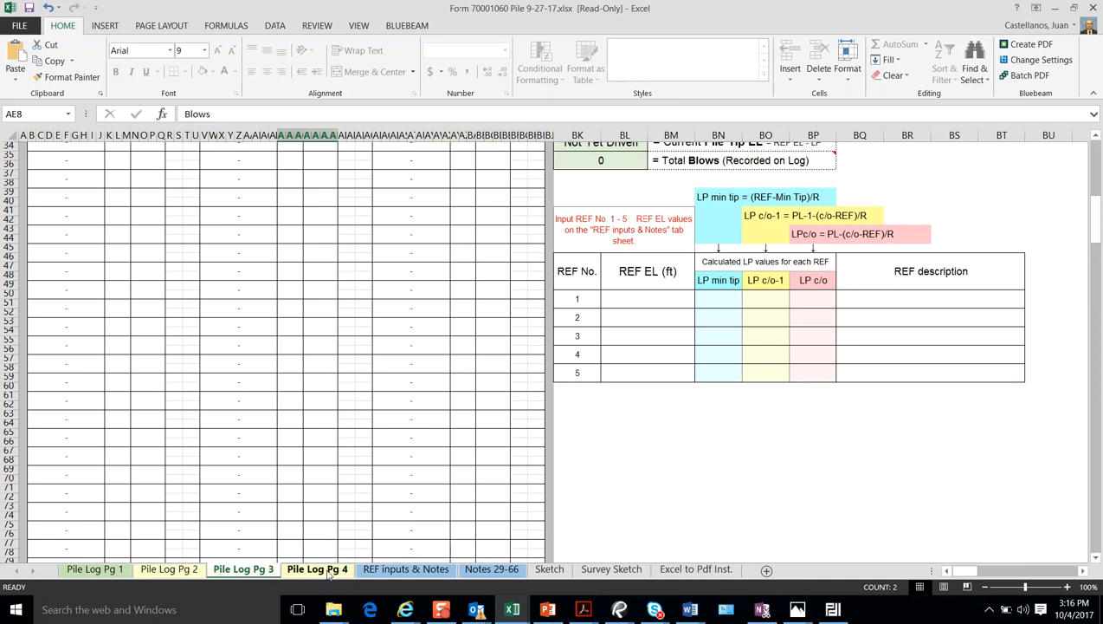
pyautogui.click(242, 568)
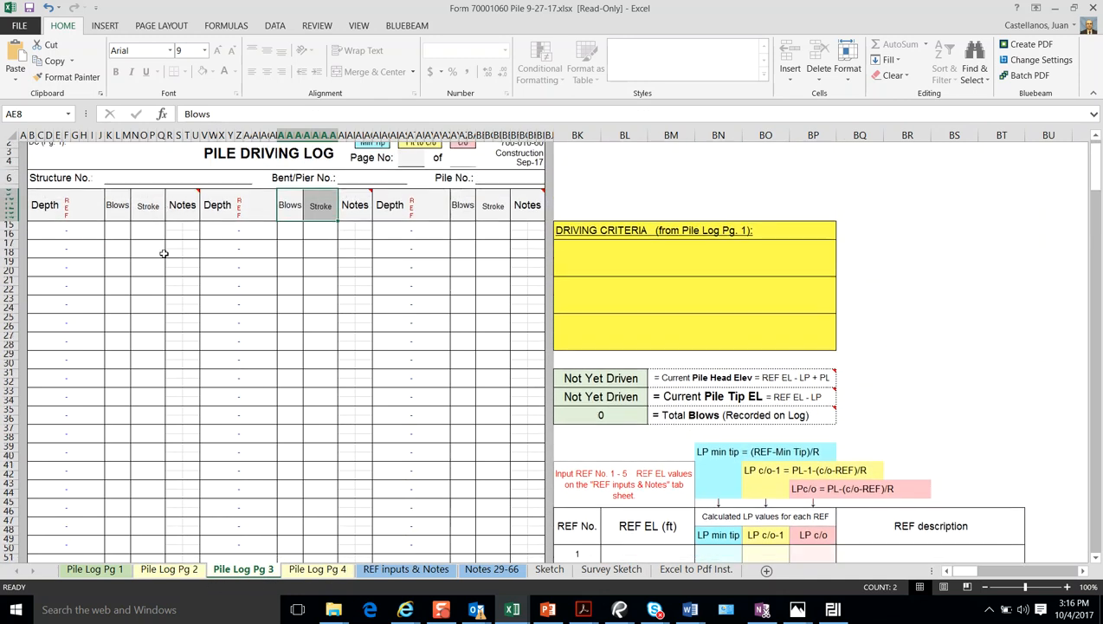
pyautogui.click(317, 568)
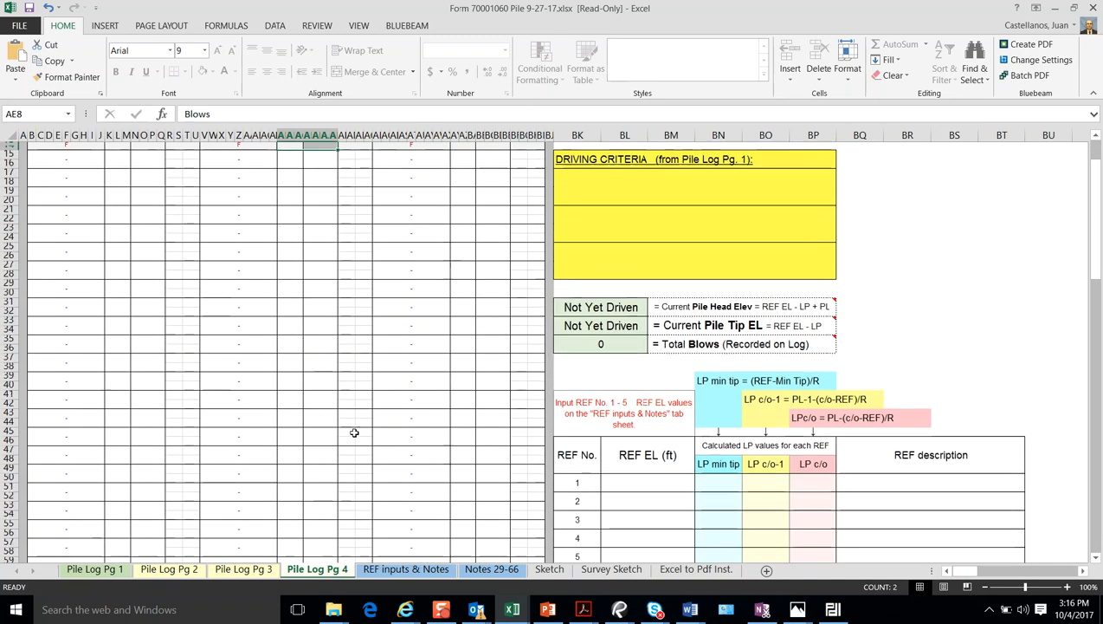
pyautogui.click(169, 569)
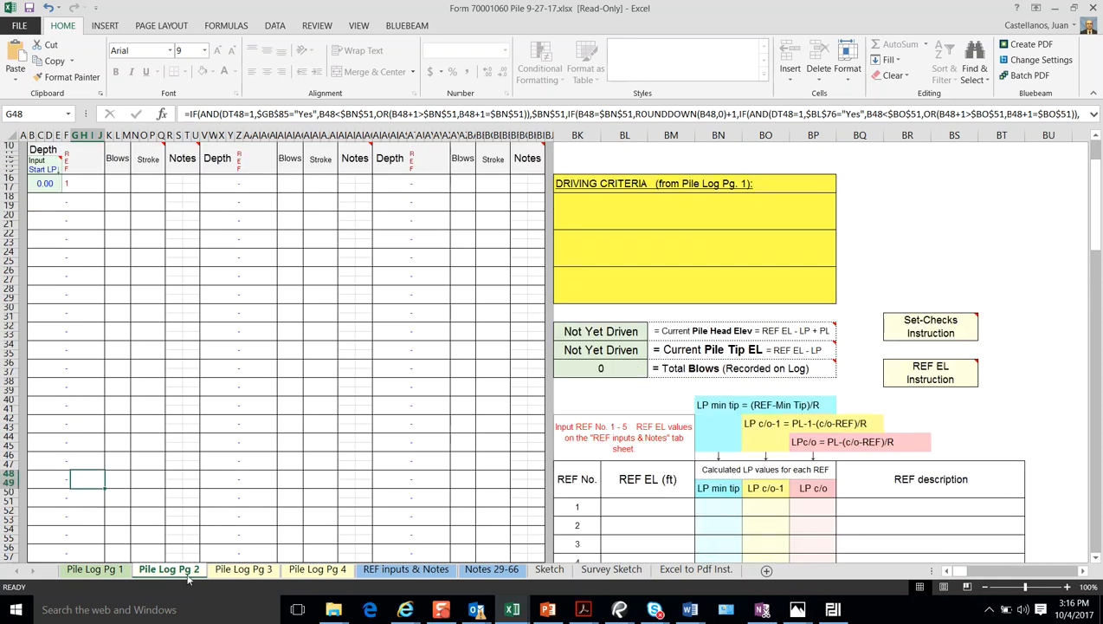
pyautogui.click(405, 568)
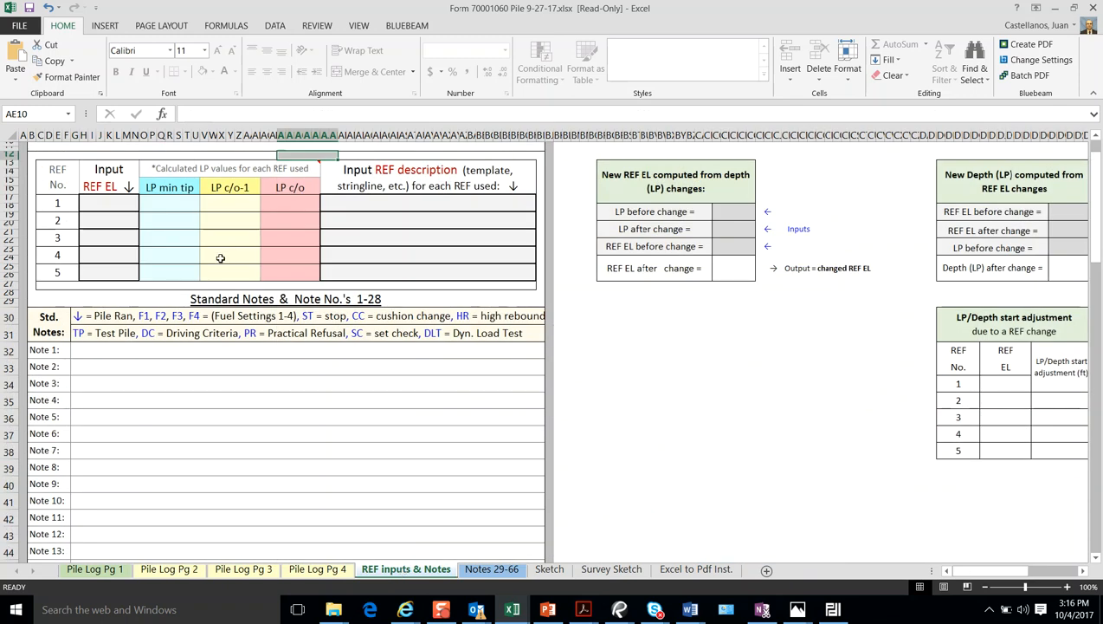
pyautogui.moveTo(443, 545)
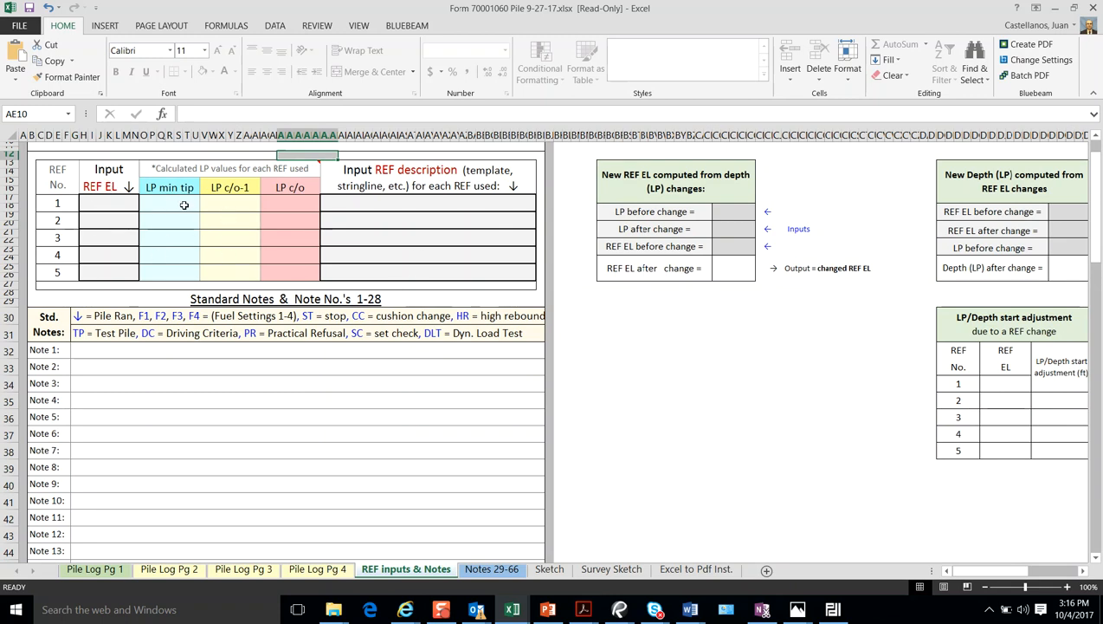
pyautogui.moveTo(152, 242)
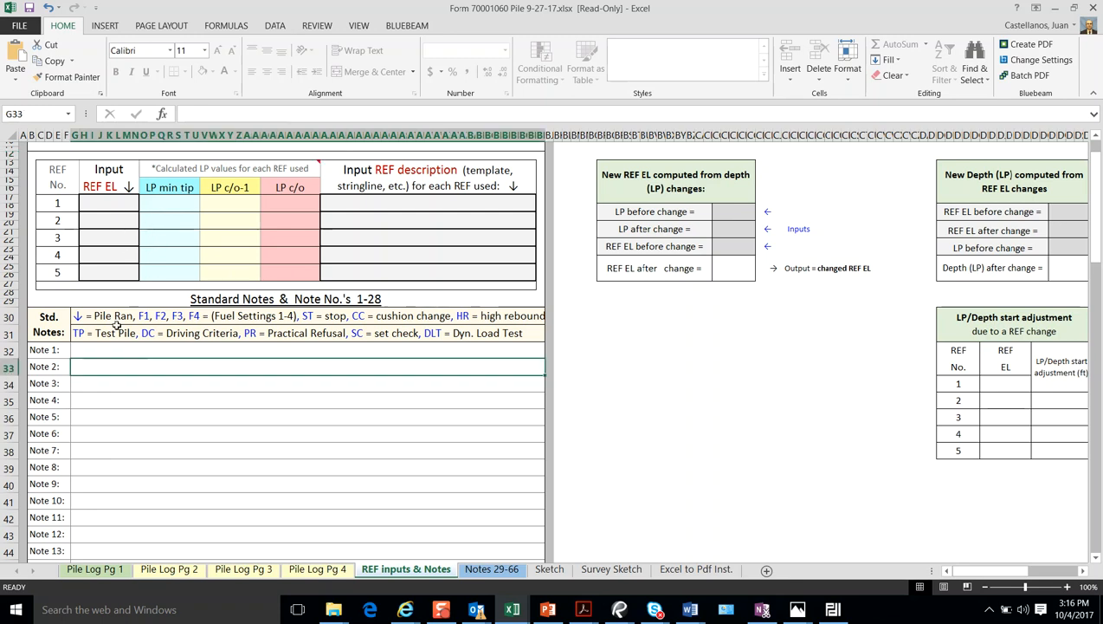
# - Inspect the Note 4 and Note 2 rows and the standard note abbreviations on REF Inputs & Notes
pyautogui.click(308, 350)
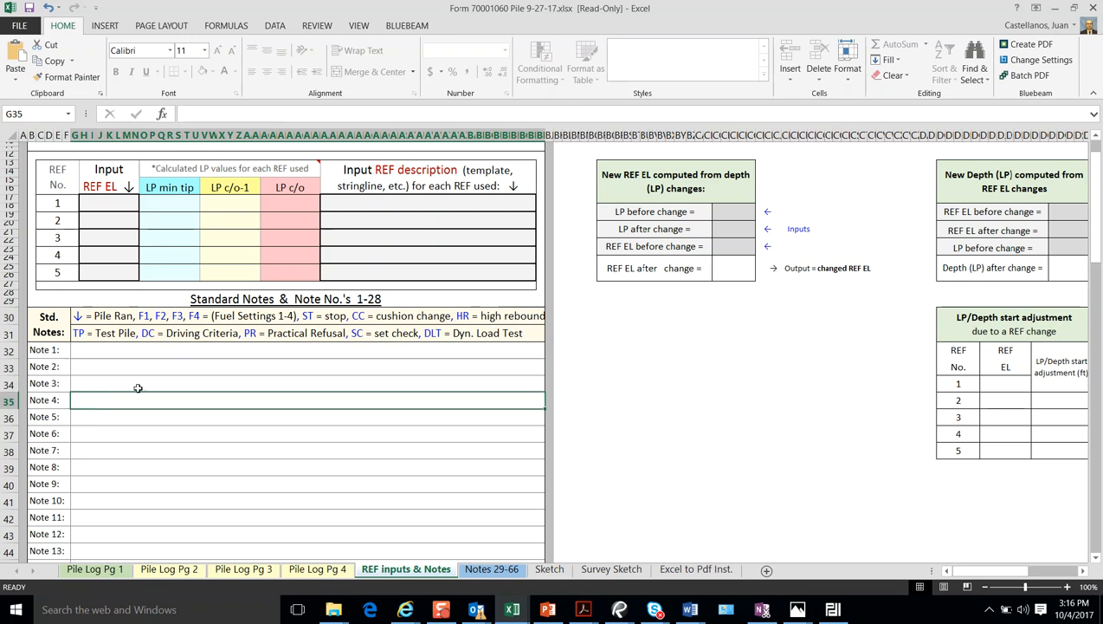
pyautogui.click(309, 366)
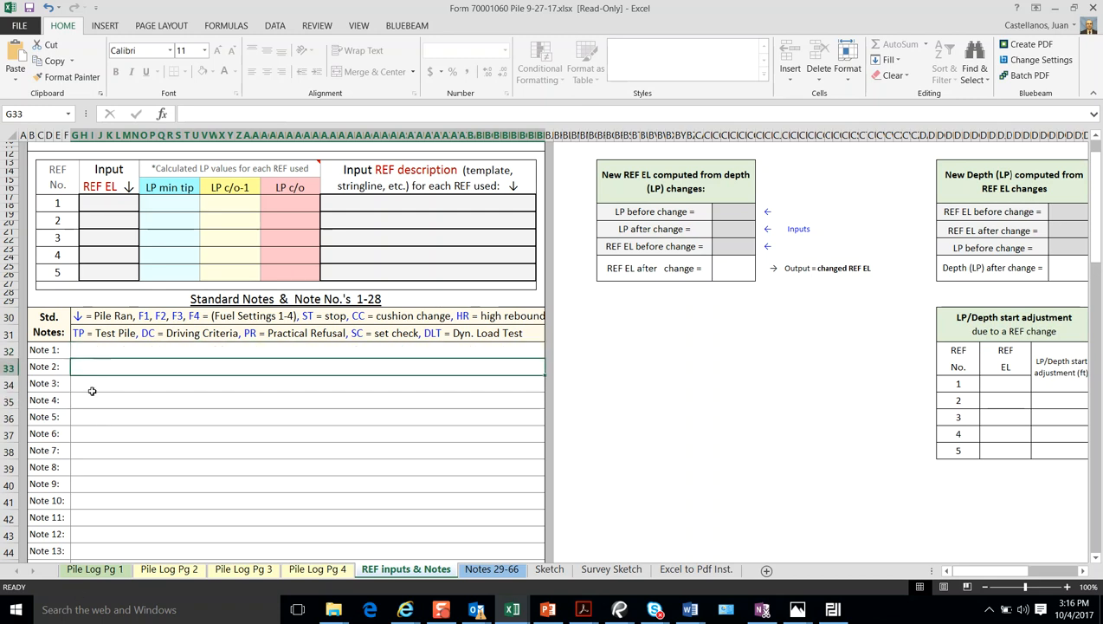
pyautogui.click(266, 316)
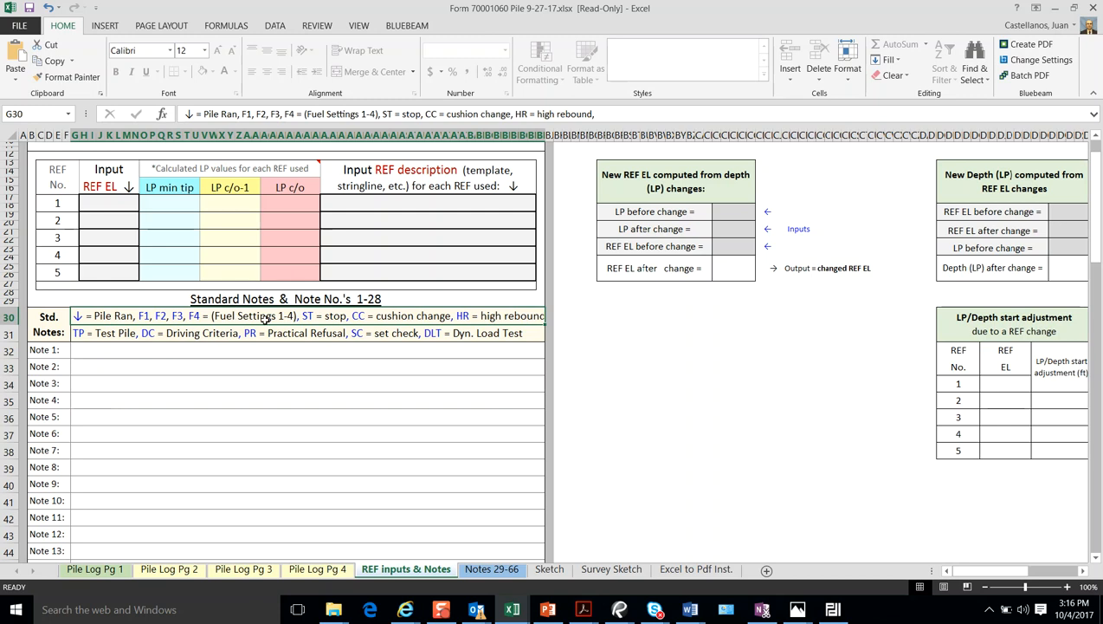
pyautogui.click(257, 333)
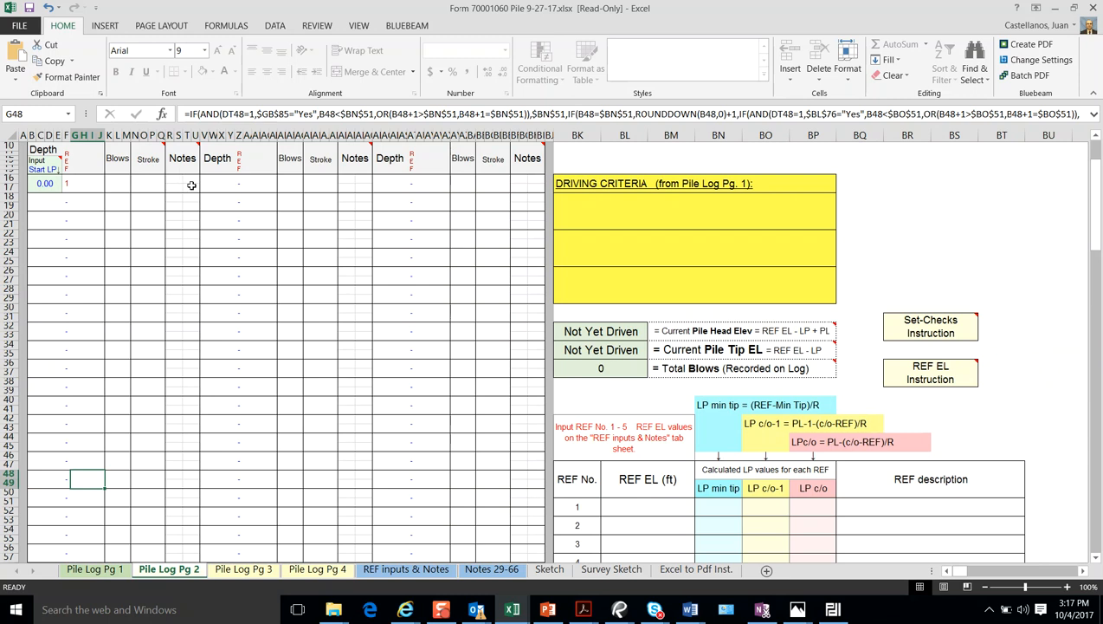
pyautogui.moveTo(201, 496)
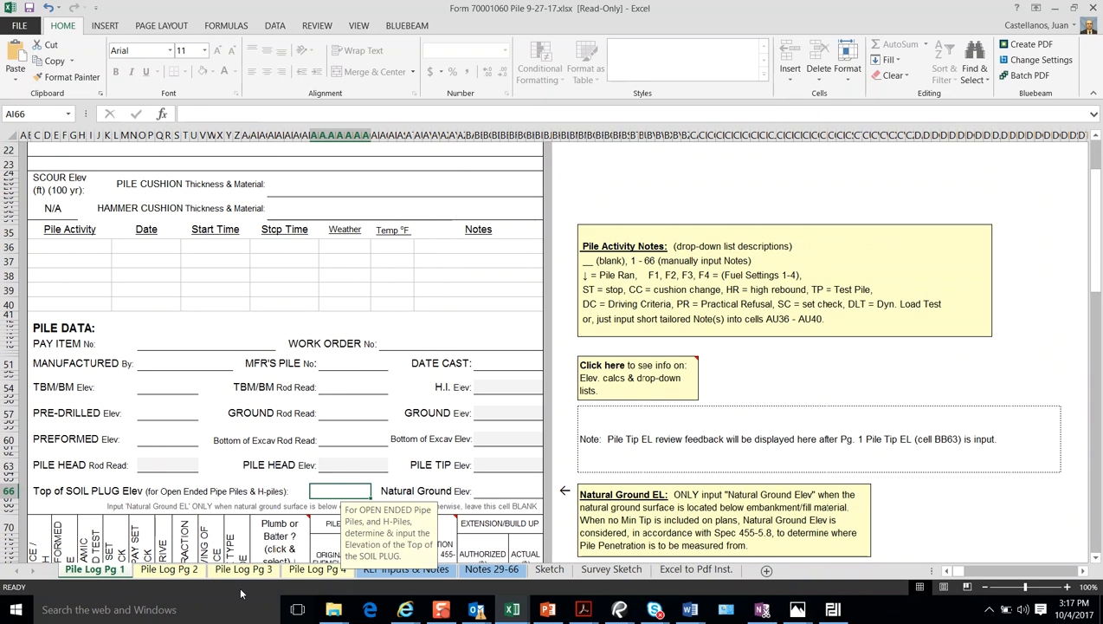
# - Return to REF Inputs & Notes and review the notes list down toward the Notes 29-66 entries
pyautogui.click(407, 568)
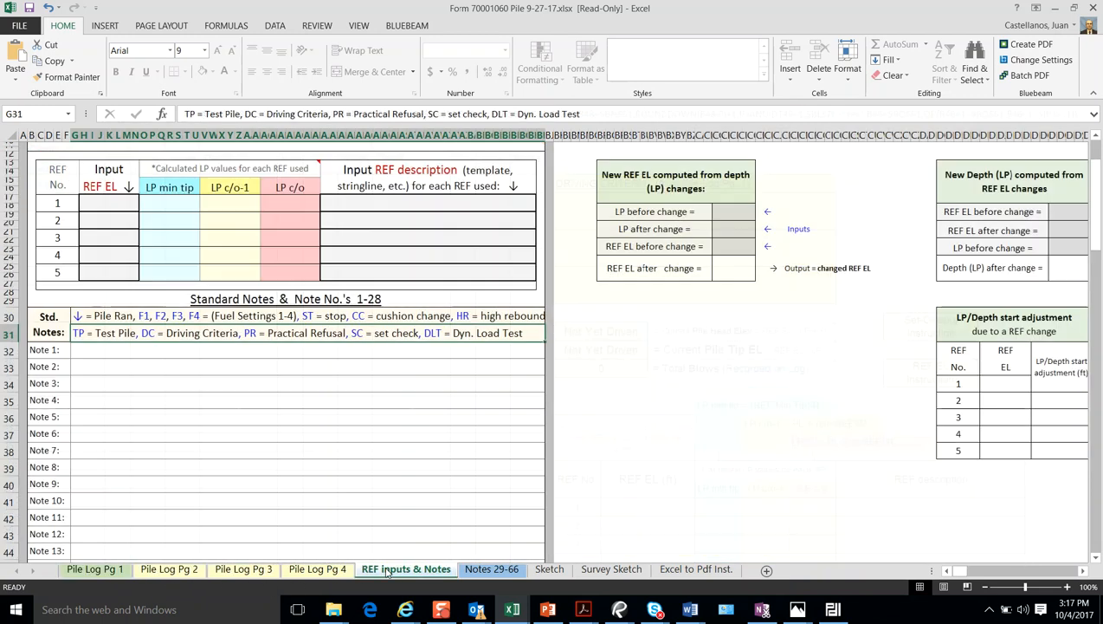
pyautogui.scroll(-3)
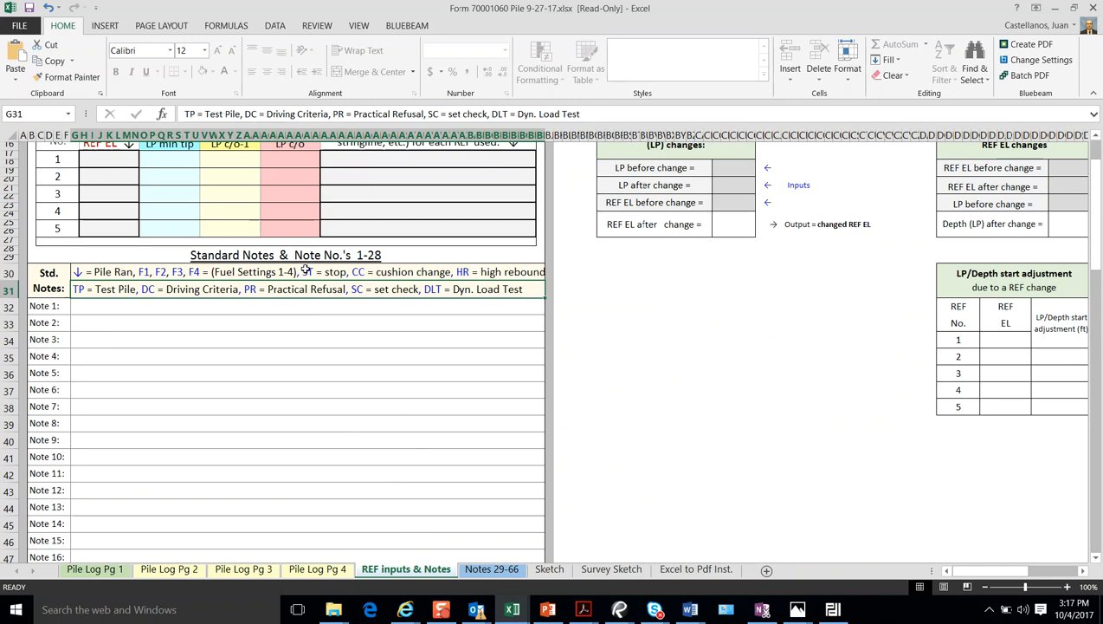
pyautogui.moveTo(392, 283)
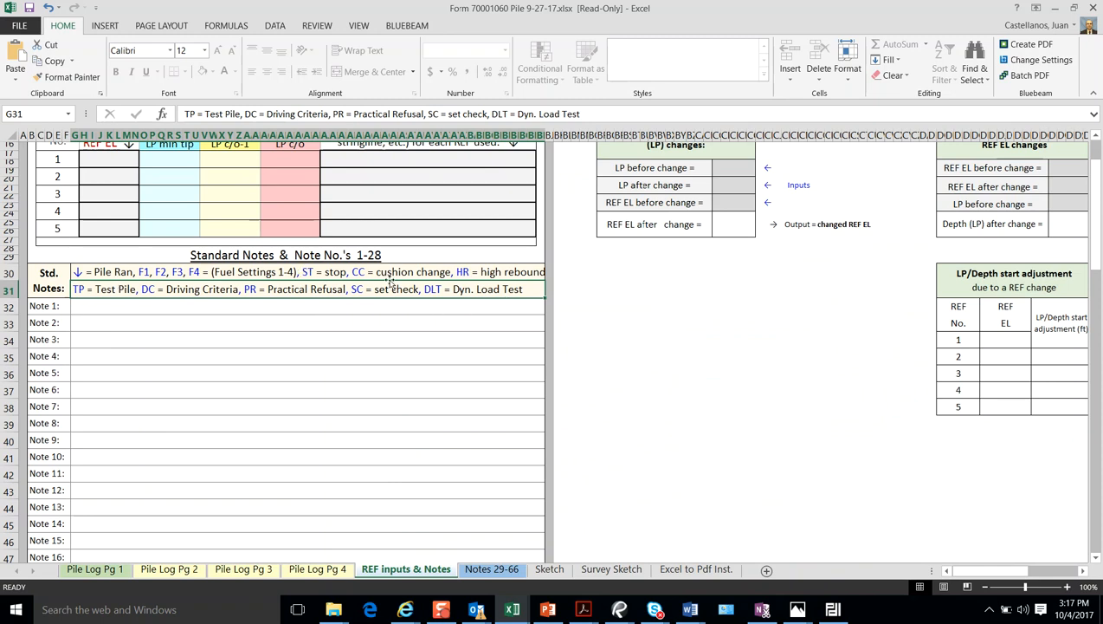
pyautogui.scroll(-3)
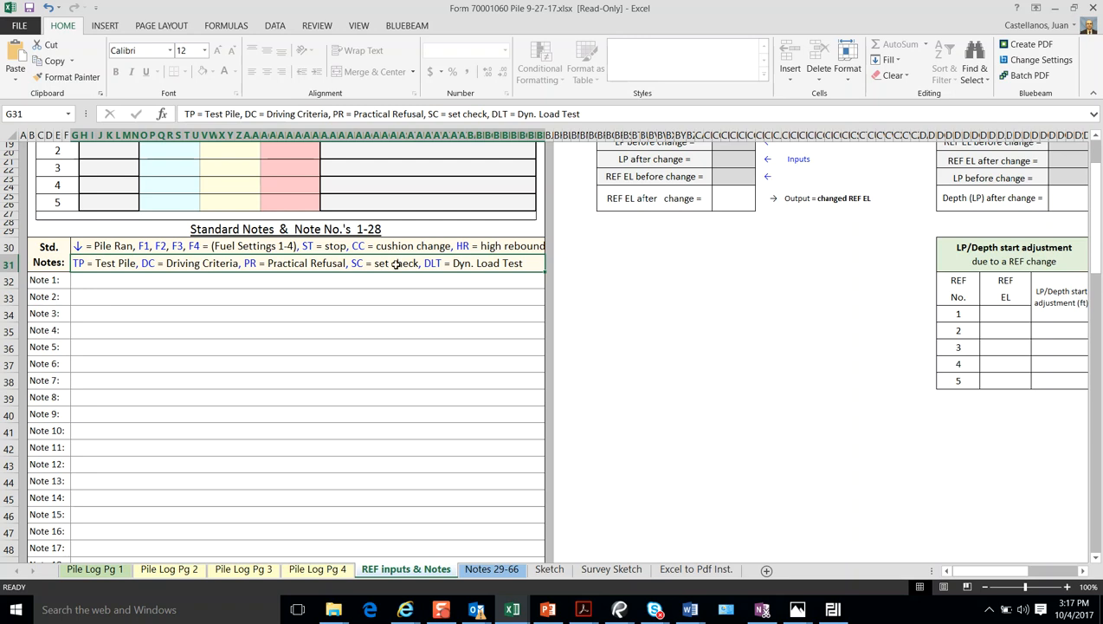
pyautogui.scroll(-3)
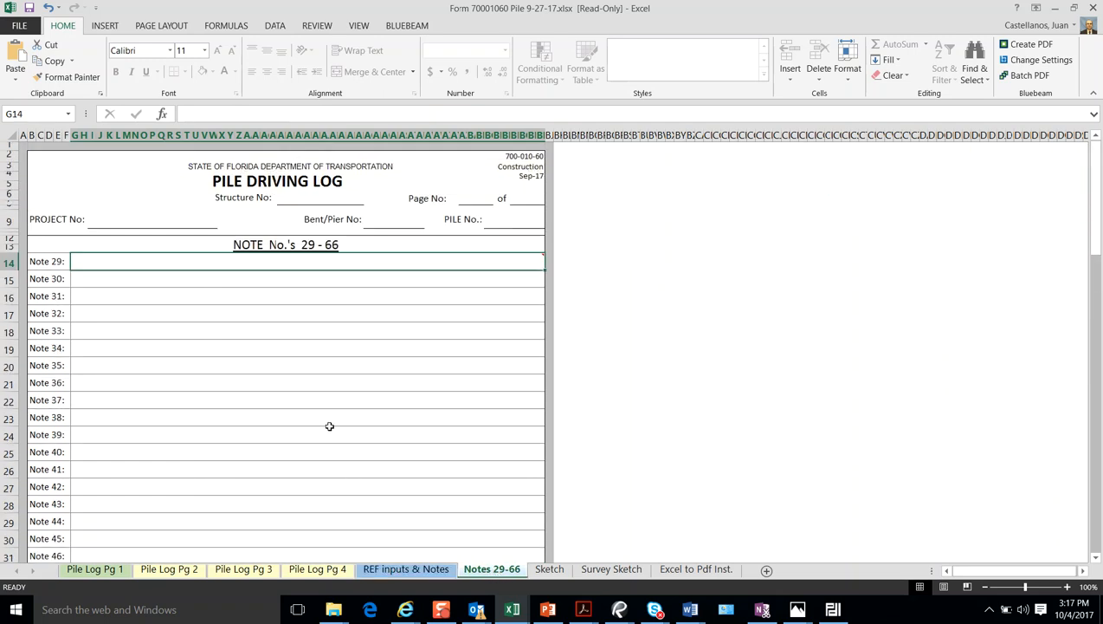
# - Visit the Sketch sheet, hide the later sheets and return to REF Inputs & Notes
pyautogui.scroll(-3)
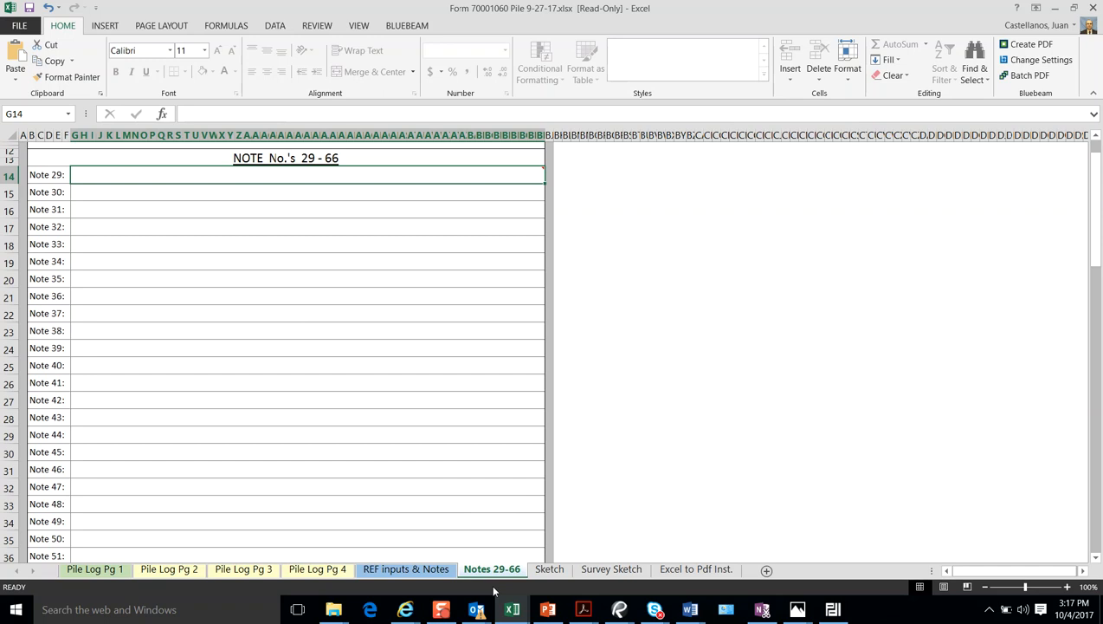
pyautogui.scroll(-3)
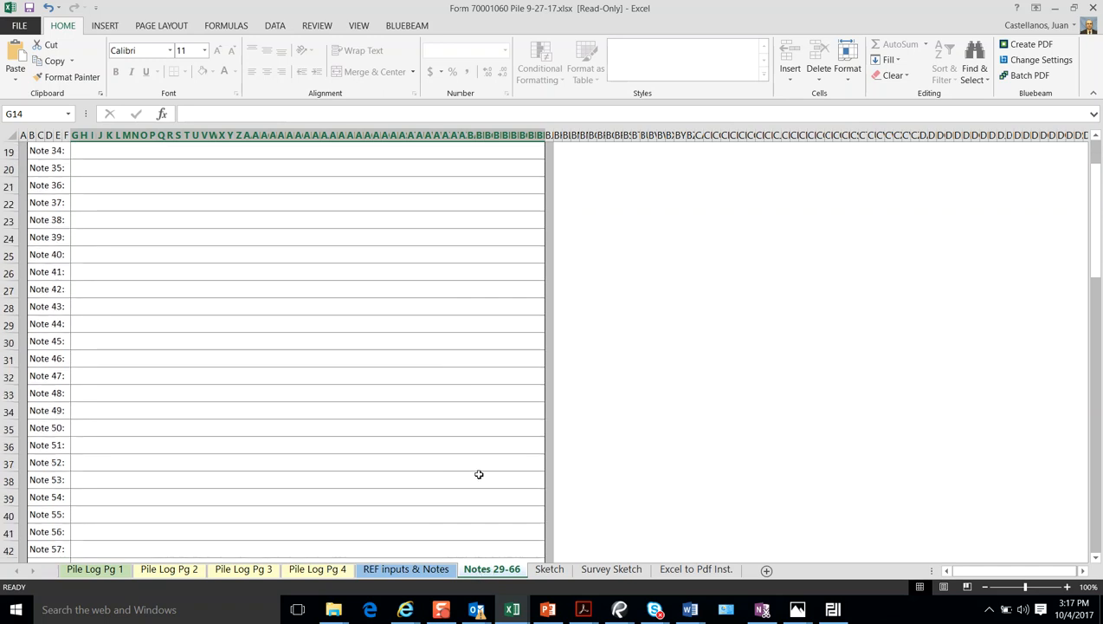
pyautogui.moveTo(174, 498)
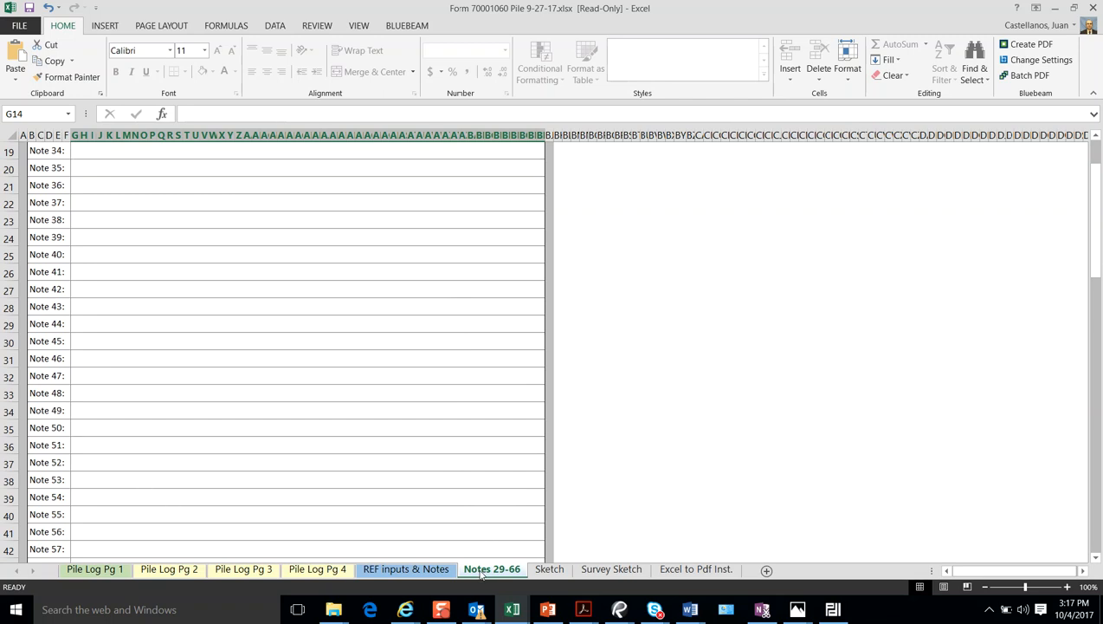
pyautogui.click(478, 568)
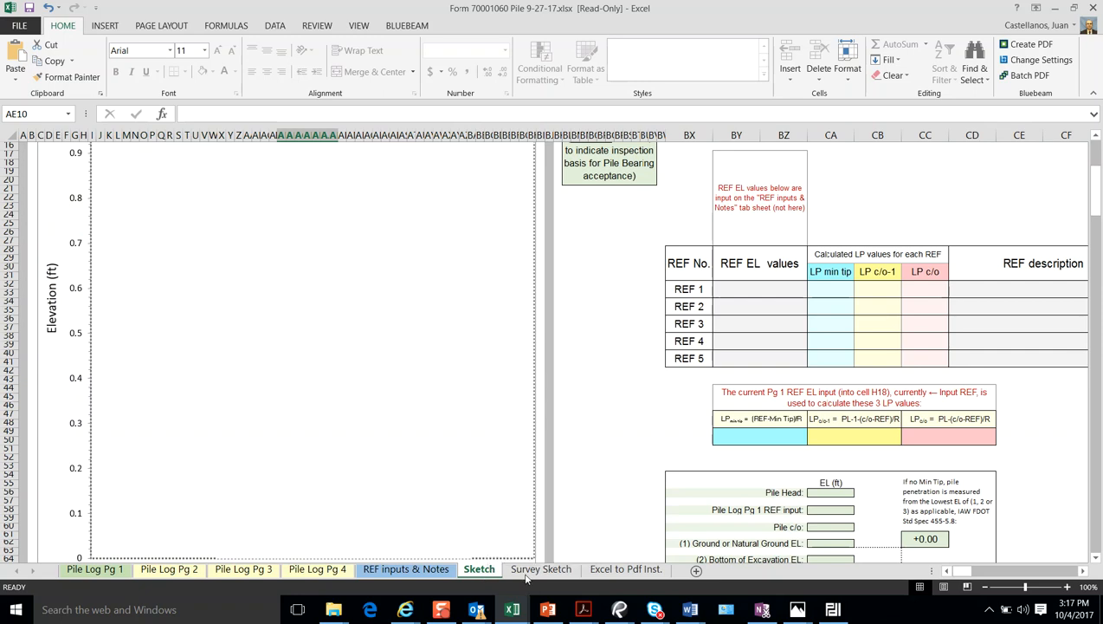
pyautogui.click(547, 568)
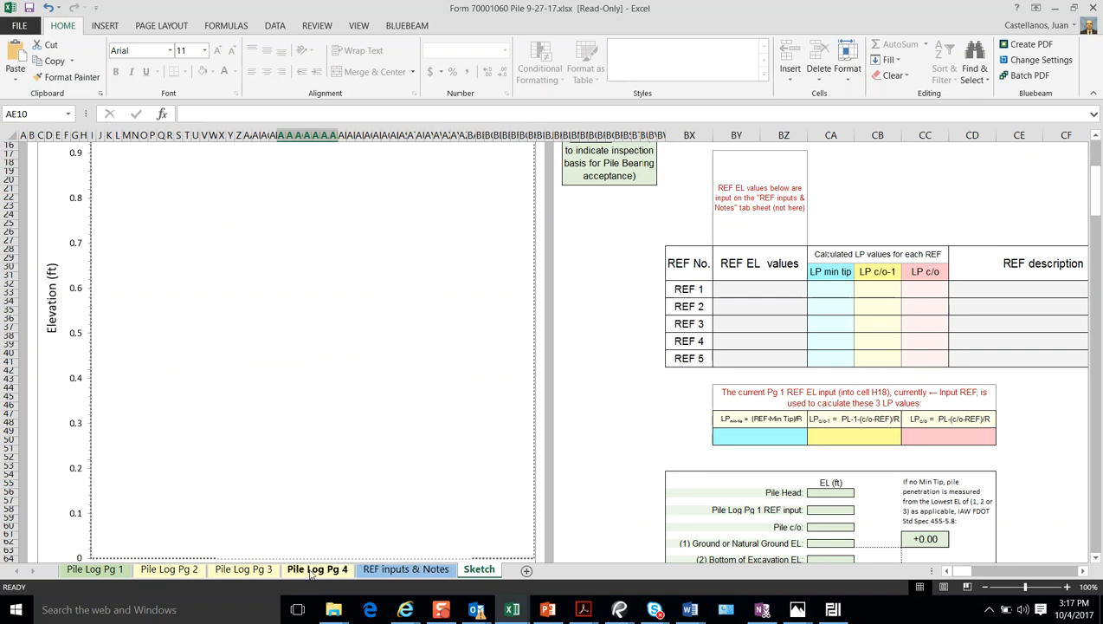
pyautogui.click(406, 568)
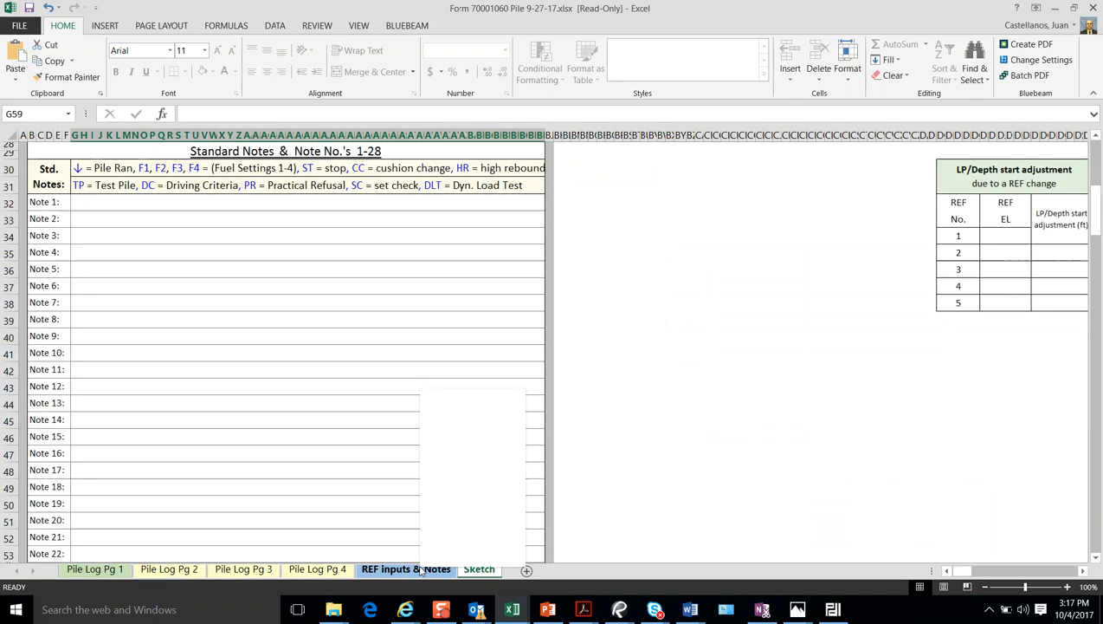
# - Unhide the Notes 29-66 sheet and review its note rows 29 through 66
pyautogui.rightClick(408, 568)
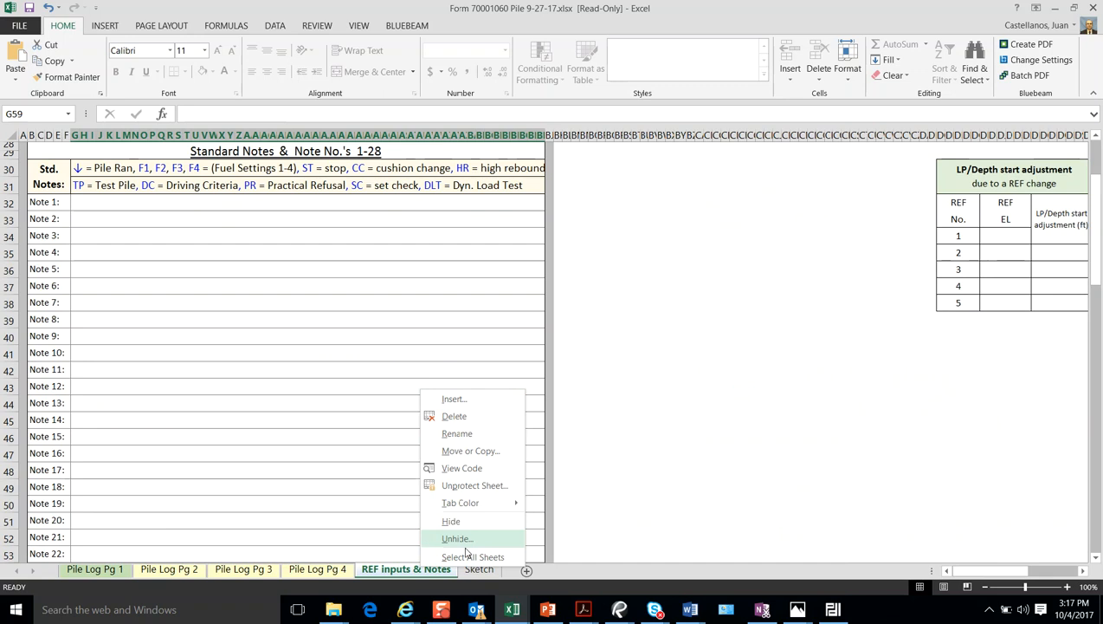
pyautogui.click(457, 537)
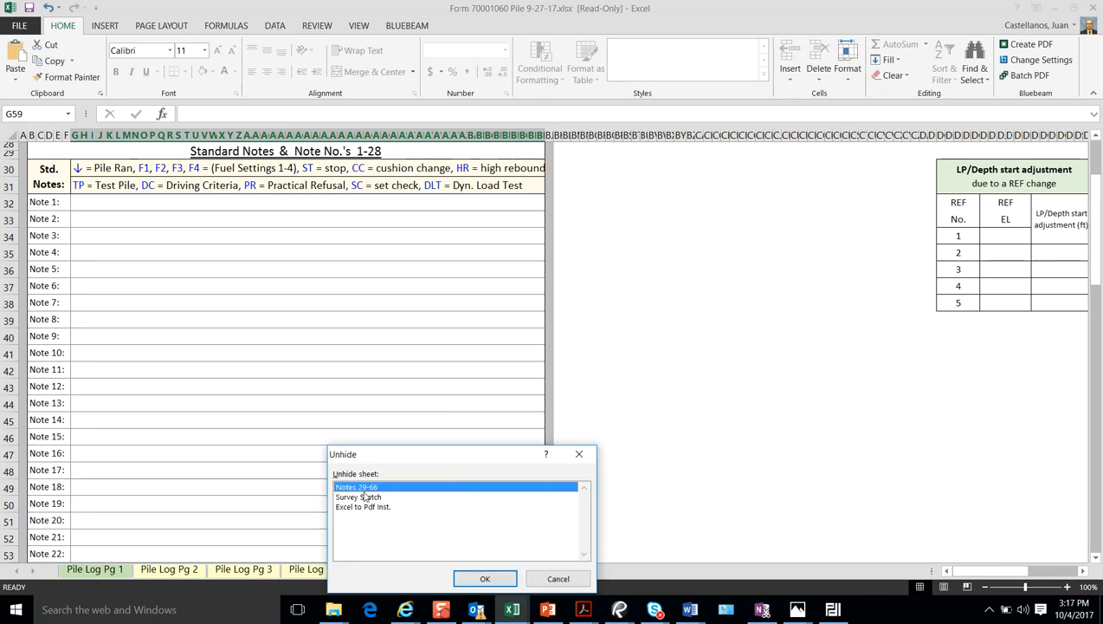
pyautogui.click(485, 578)
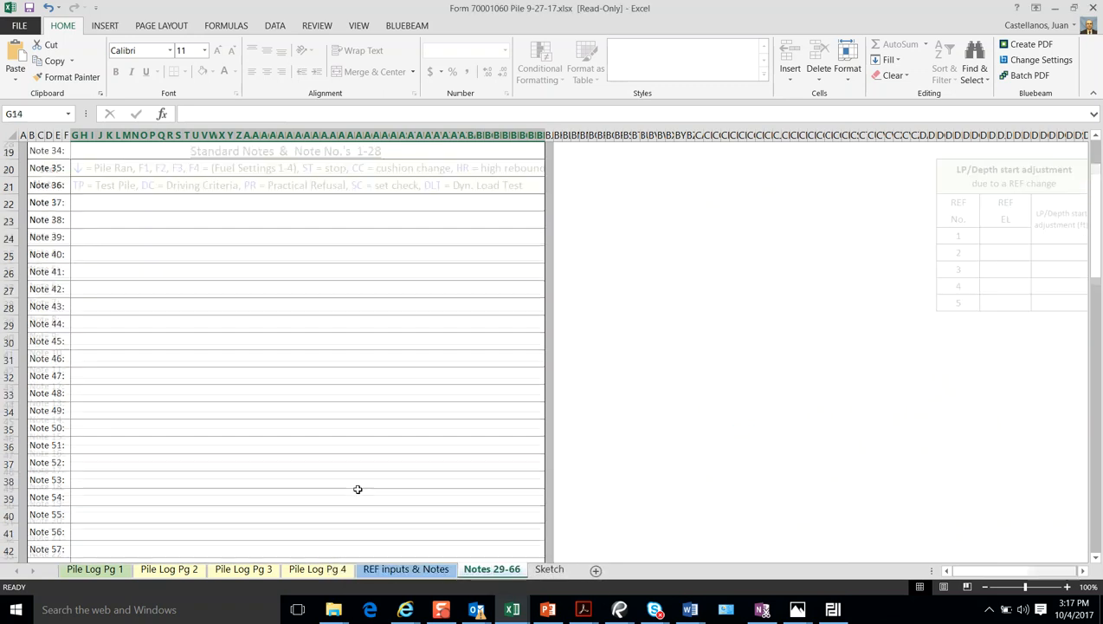
pyautogui.scroll(3)
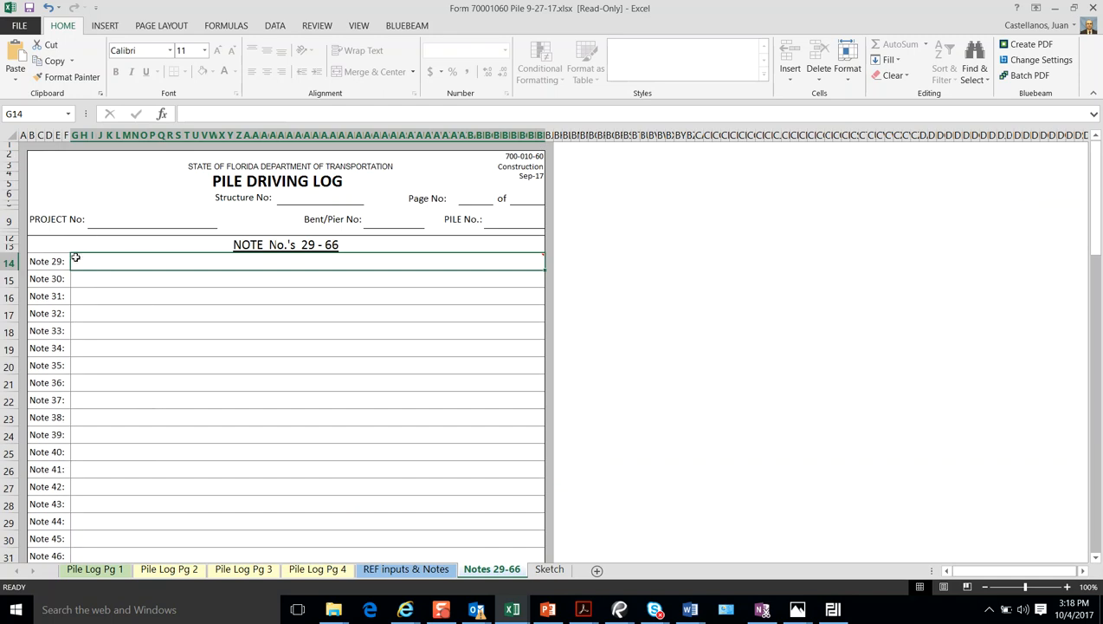
pyautogui.scroll(-3)
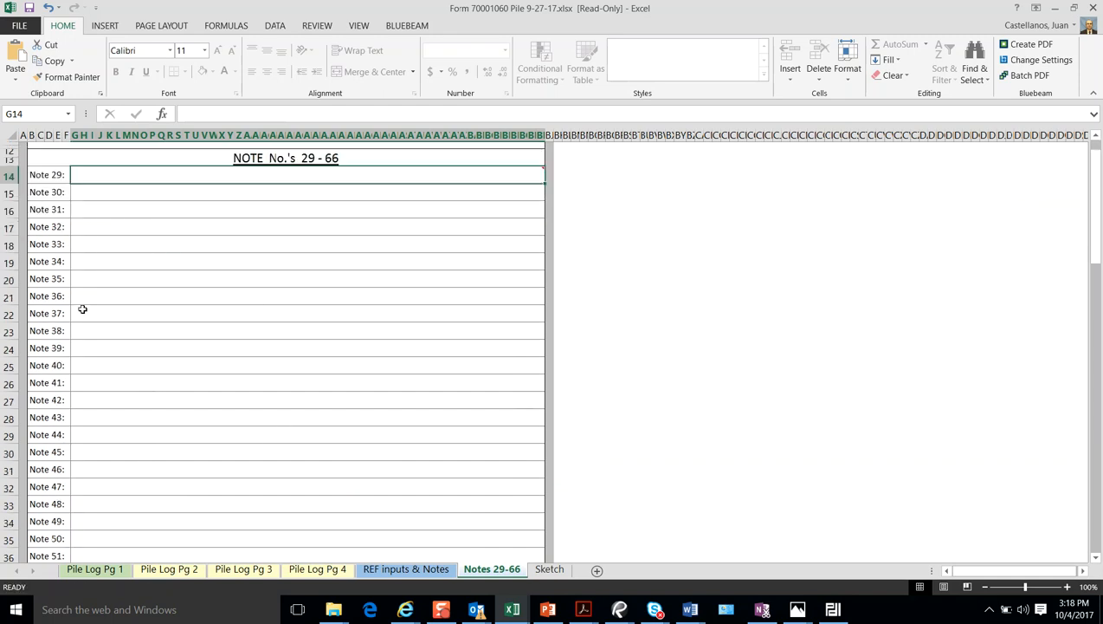
pyautogui.scroll(-3)
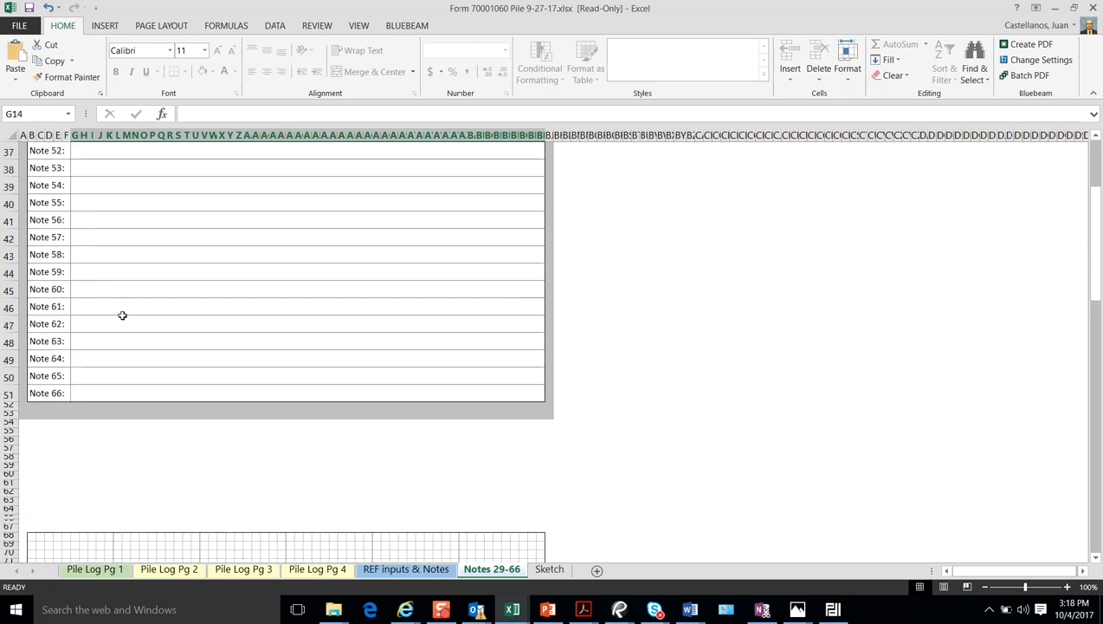
pyautogui.moveTo(266, 395)
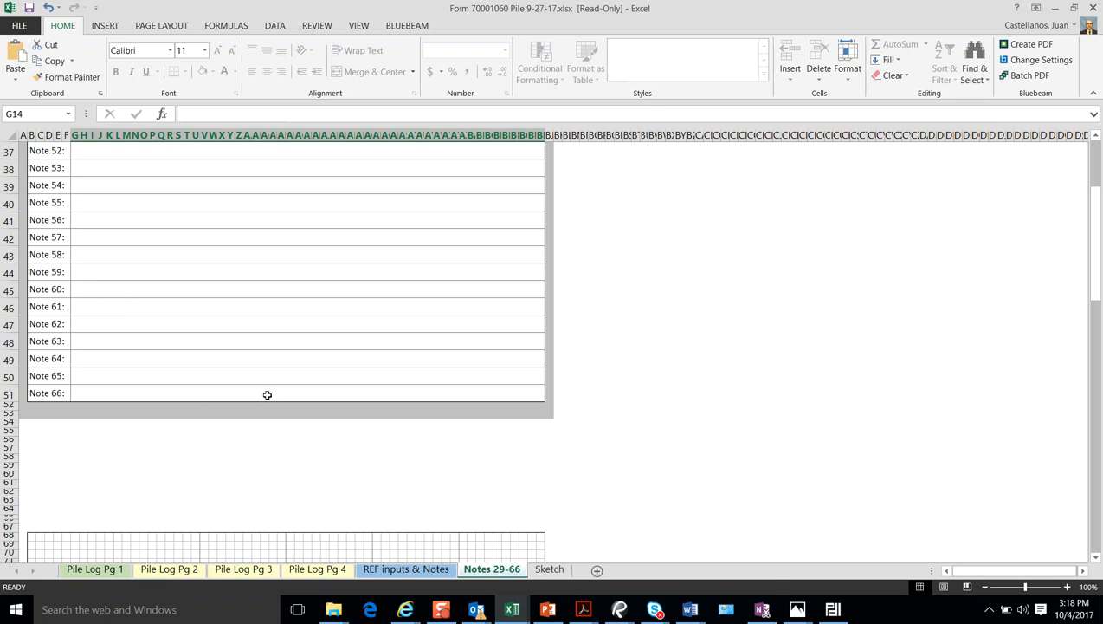
pyautogui.moveTo(461, 474)
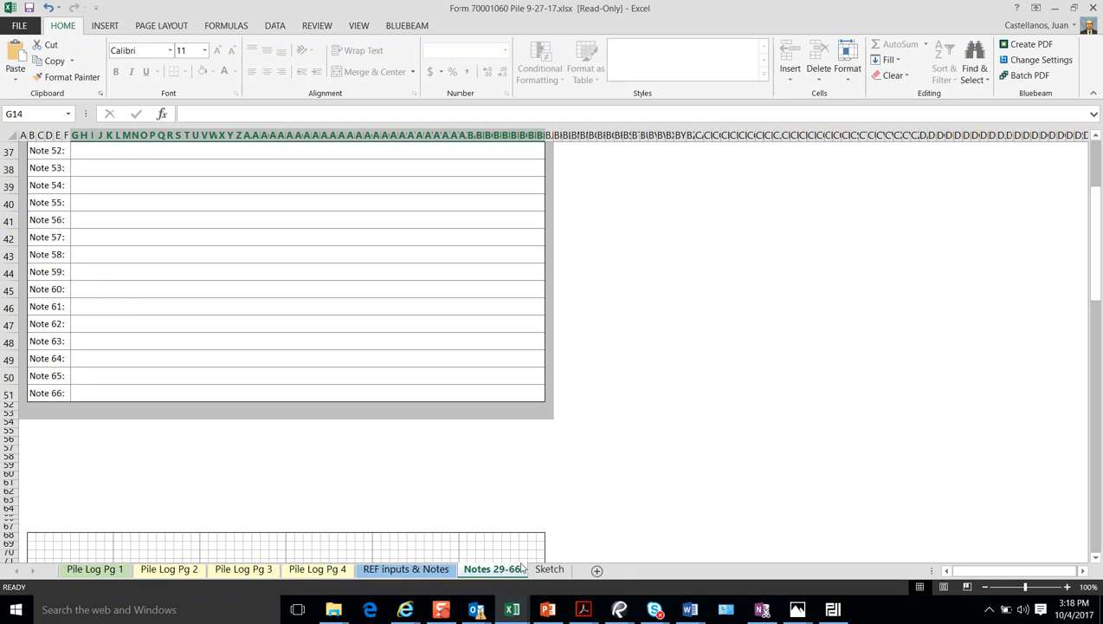
pyautogui.moveTo(464, 582)
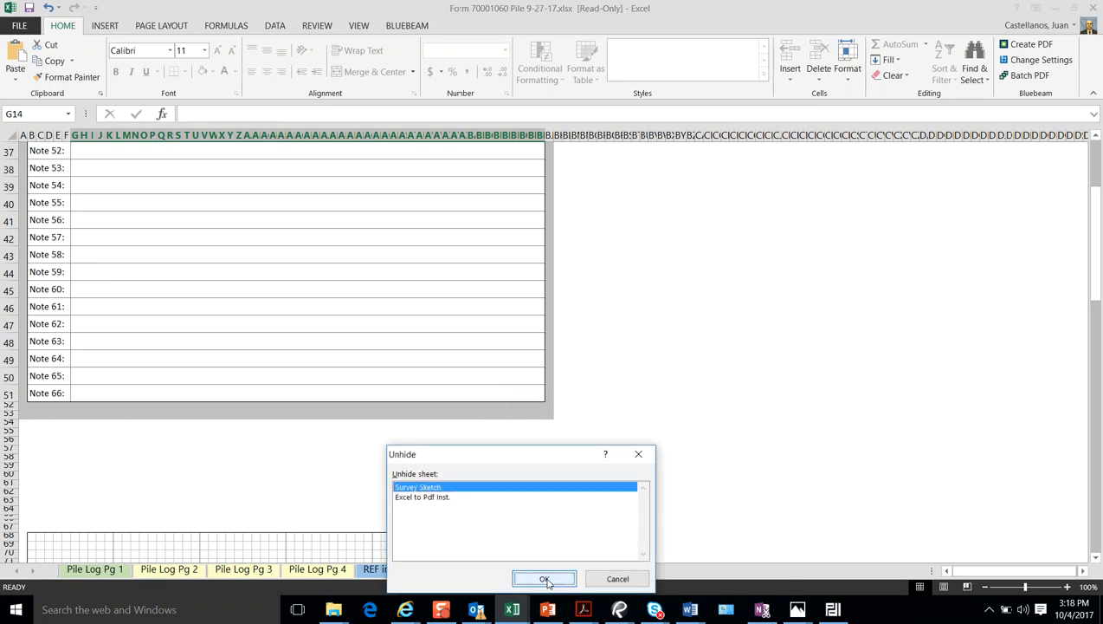
# - Unhide the Survey Sketch sheet to show its rod-reading diagram, then hide it again
pyautogui.click(544, 578)
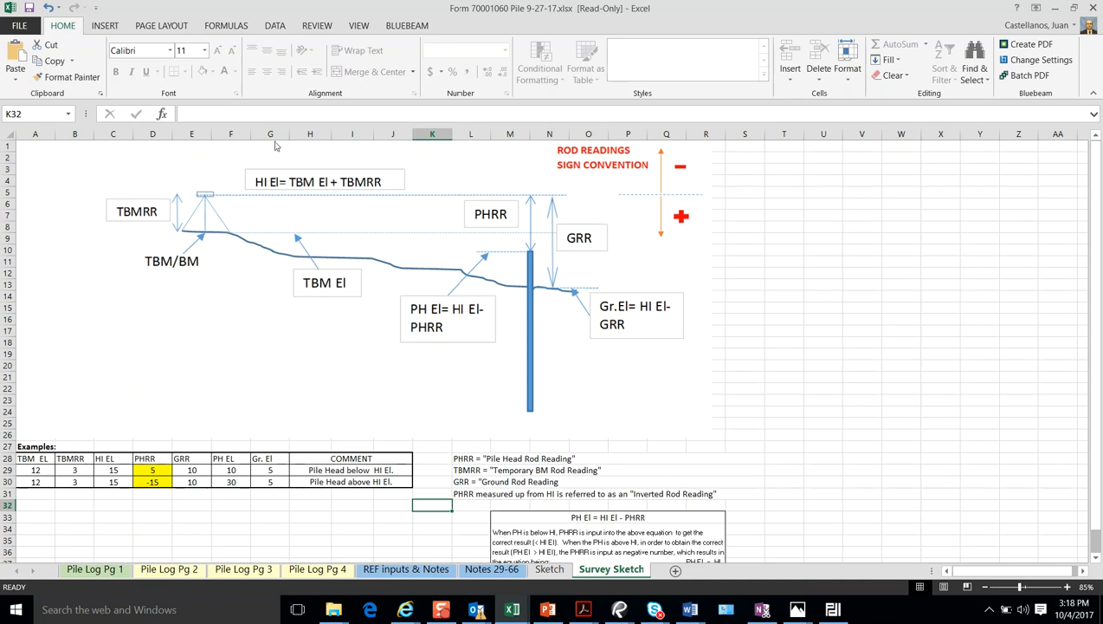
pyautogui.moveTo(94, 568)
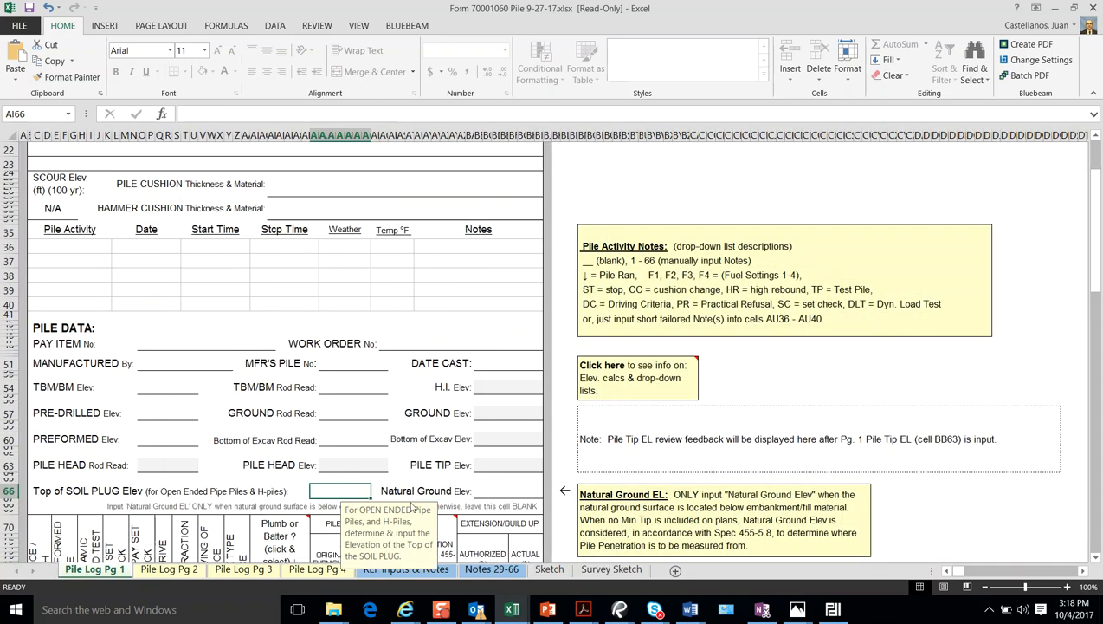
pyautogui.moveTo(610, 568)
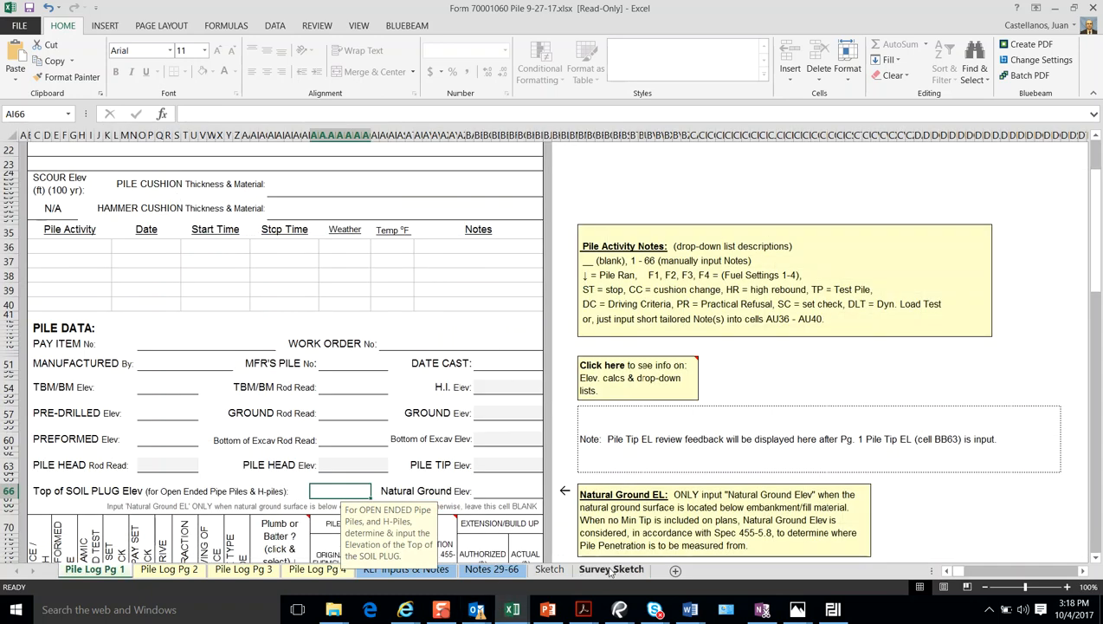
pyautogui.rightClick(612, 569)
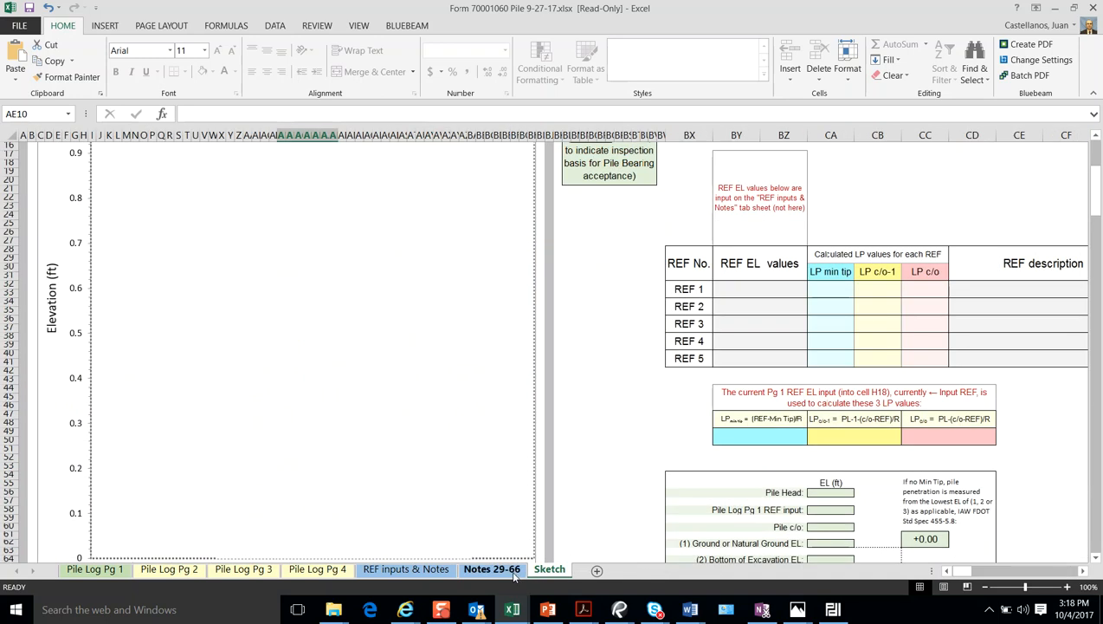
pyautogui.rightClick(492, 568)
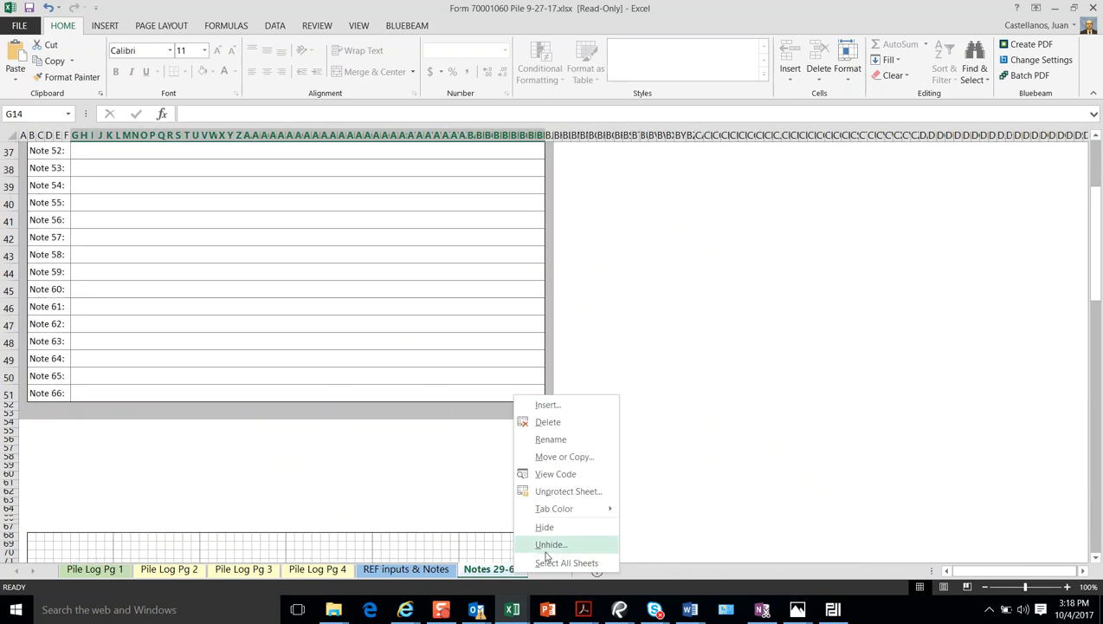
# - Unhide the Excel to Pdf inst. sheet and view it after visiting Pile Log Pg 1 and Sketch
pyautogui.click(551, 544)
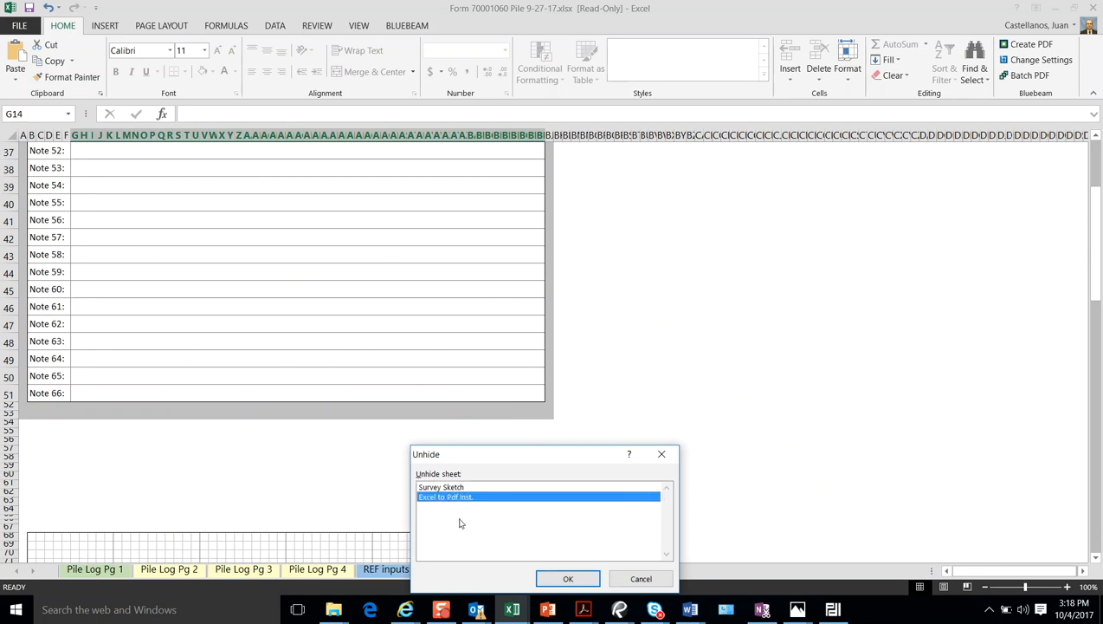
pyautogui.click(568, 579)
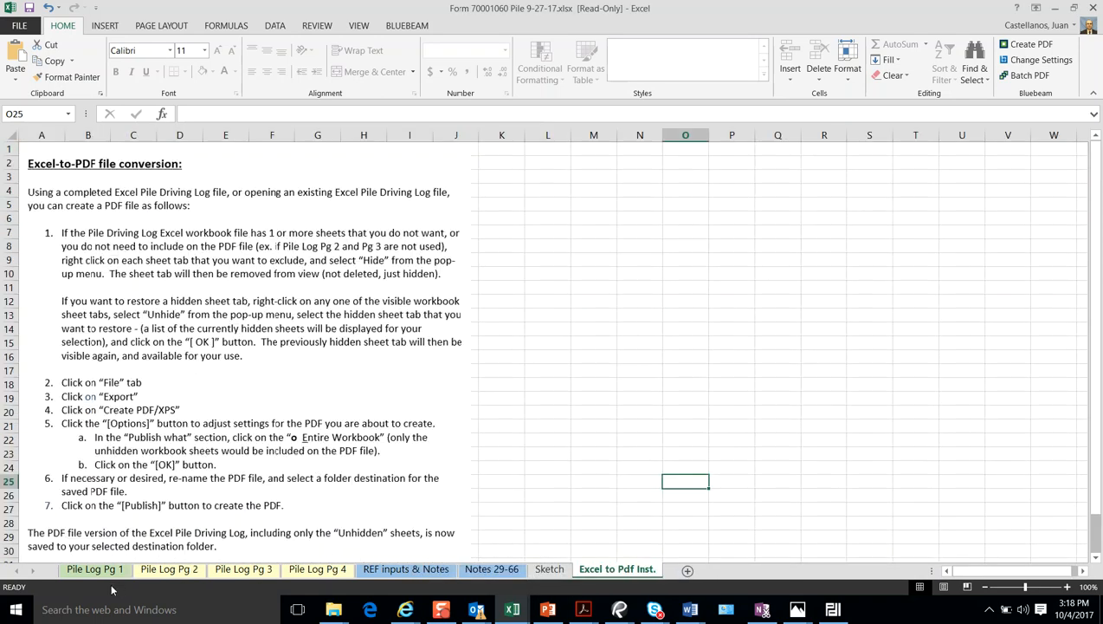
pyautogui.click(93, 569)
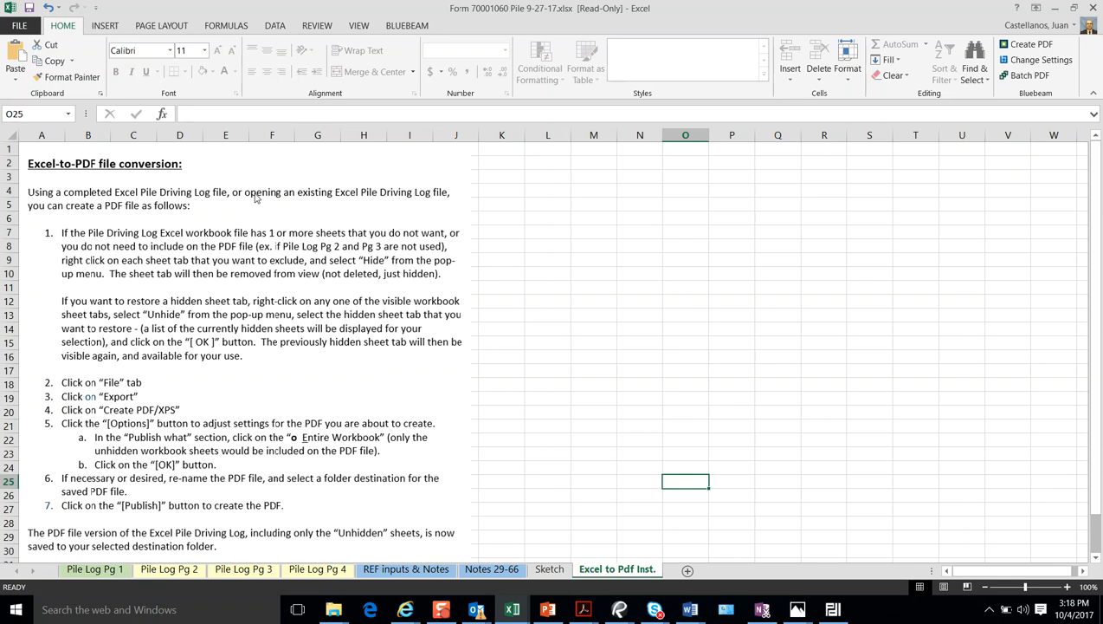
pyautogui.click(549, 568)
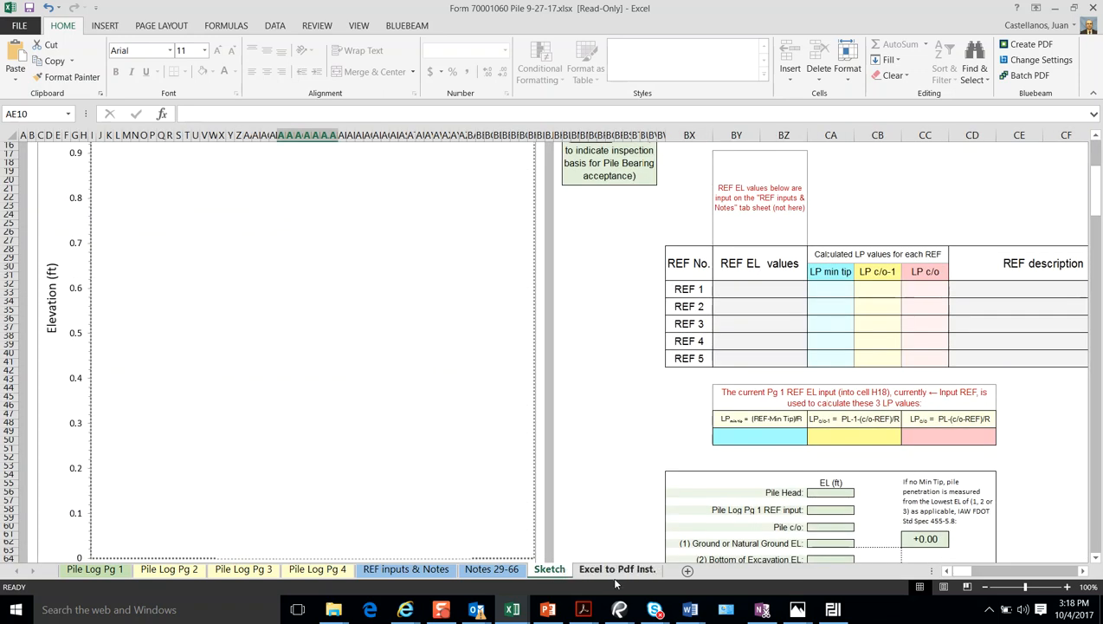
pyautogui.click(617, 568)
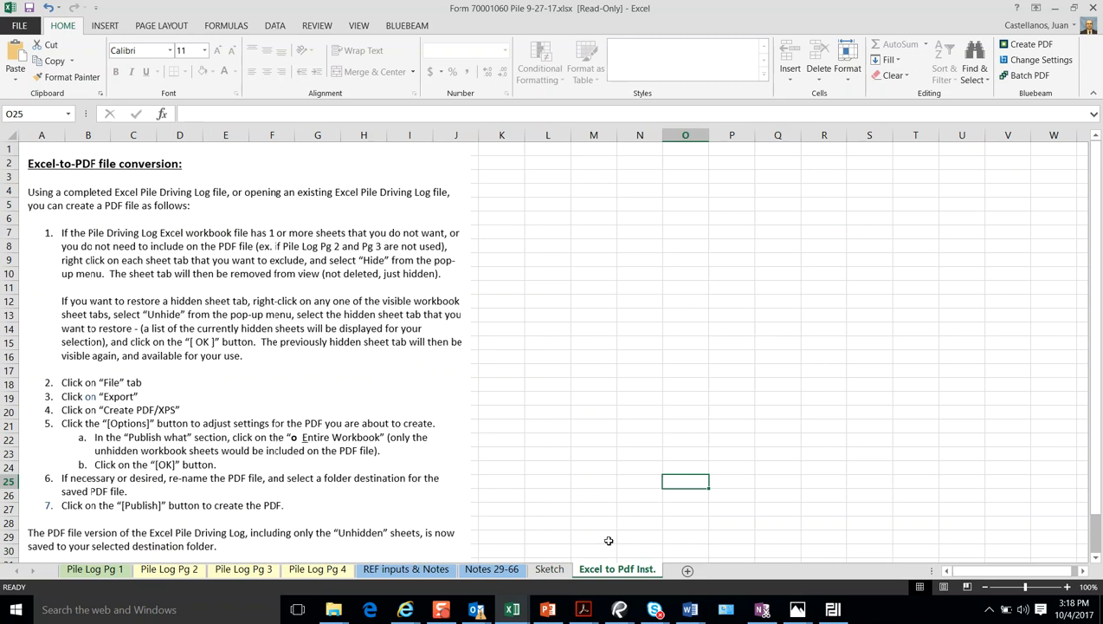
# - Show the Sketch sheet's elevation plot and its Pile Bearing acceptance section
pyautogui.click(549, 569)
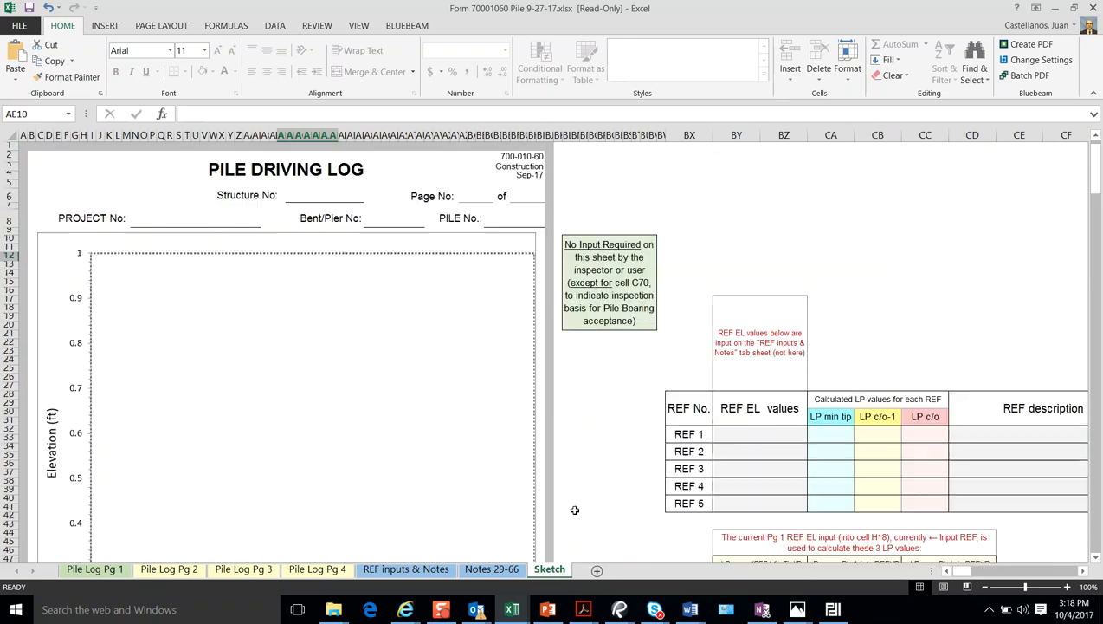
pyautogui.moveTo(361, 267)
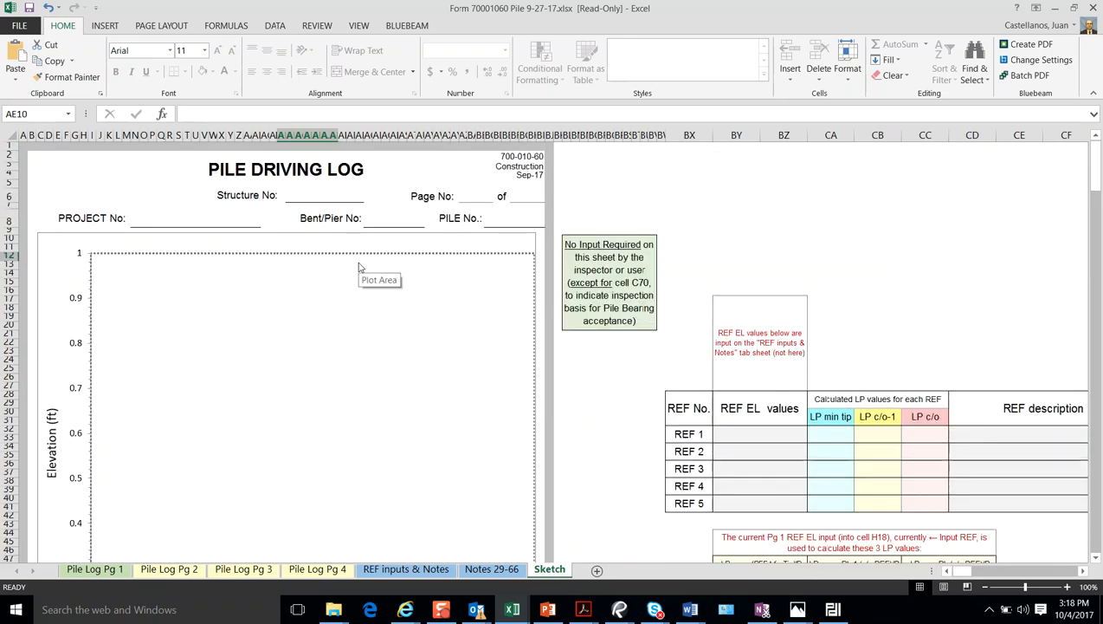
pyautogui.moveTo(229, 414)
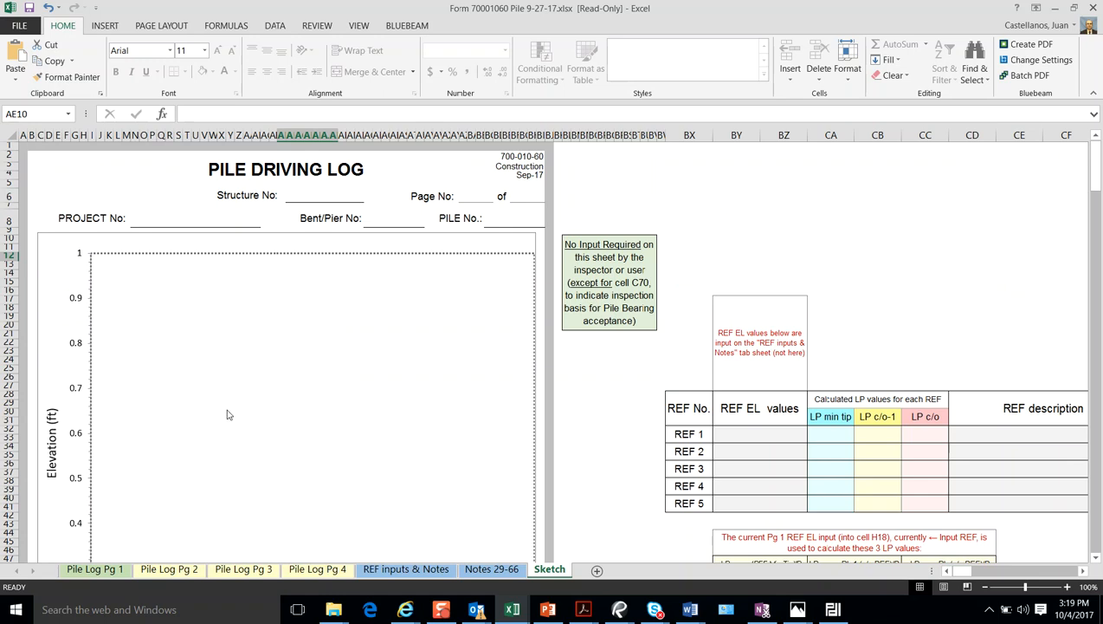
pyautogui.scroll(-3)
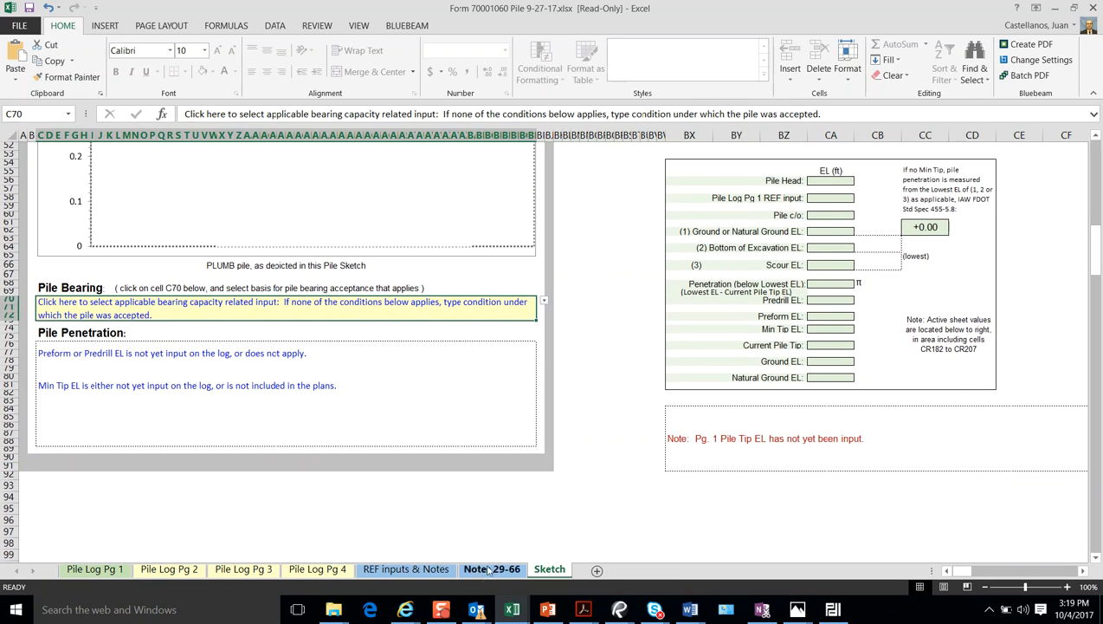
# - Review the pile data fields and Pile Activity Notes on Pile Log Pg 1
pyautogui.click(93, 568)
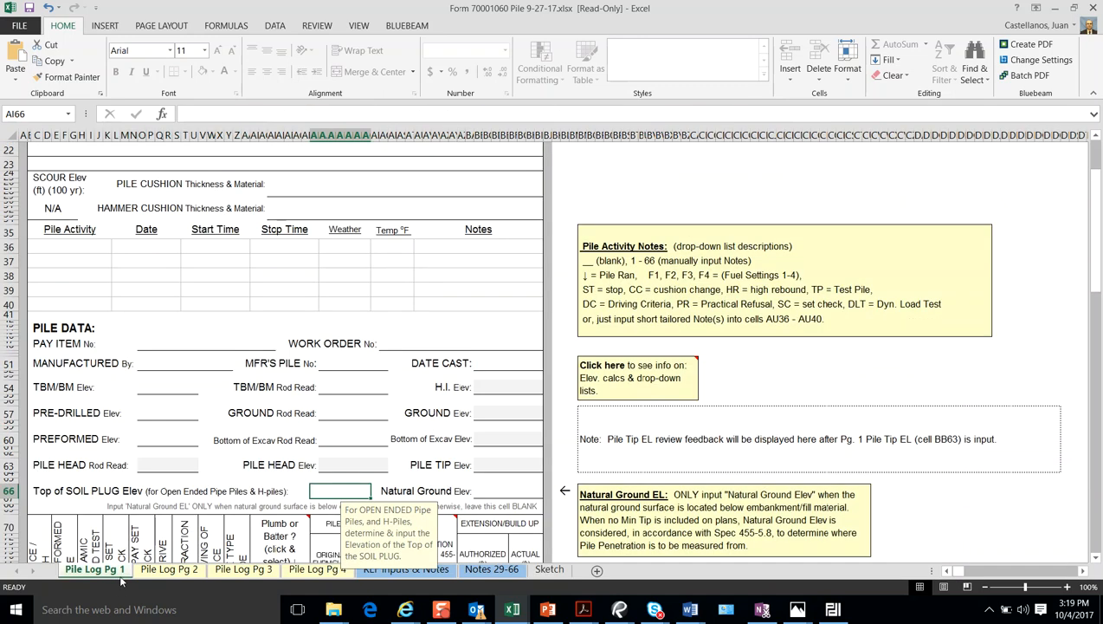
pyautogui.moveTo(160, 517)
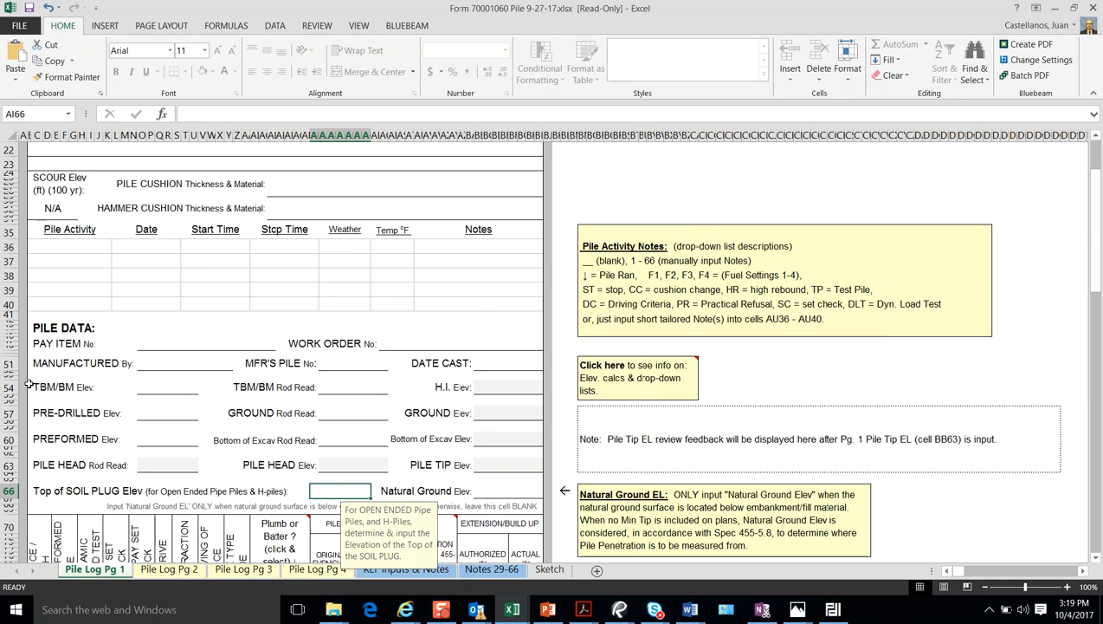
pyautogui.moveTo(92, 423)
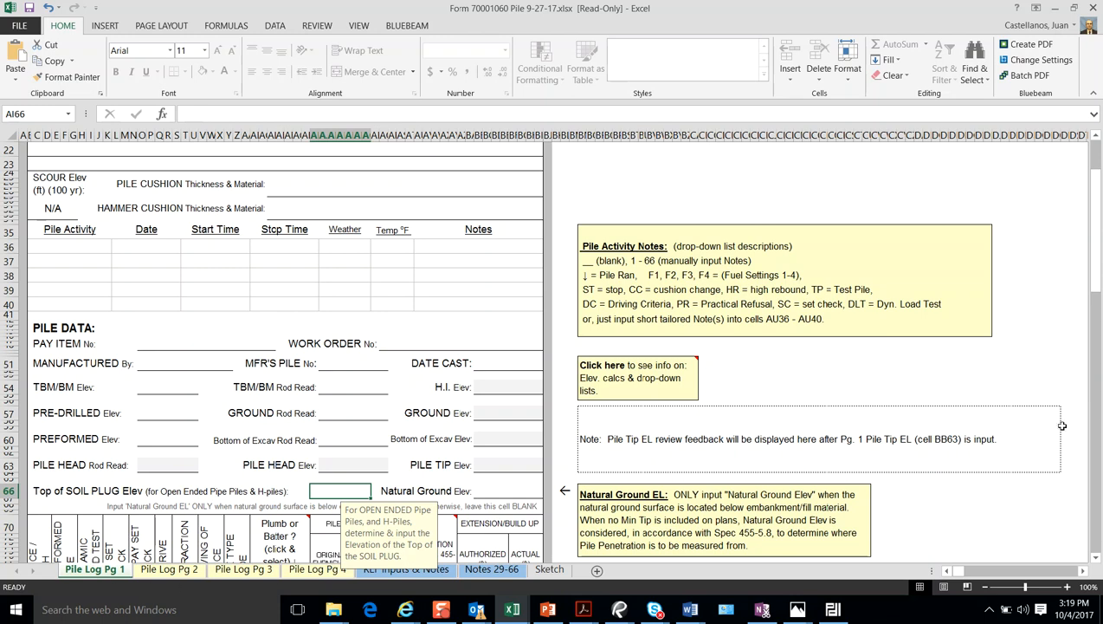
pyautogui.moveTo(1064, 426)
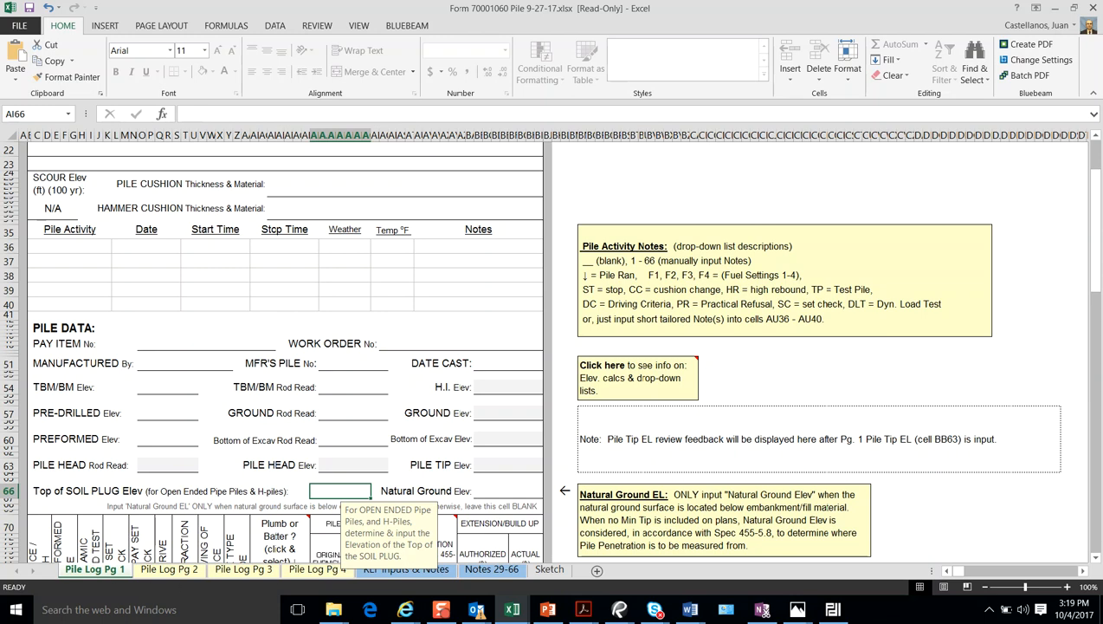
pyautogui.moveTo(547, 592)
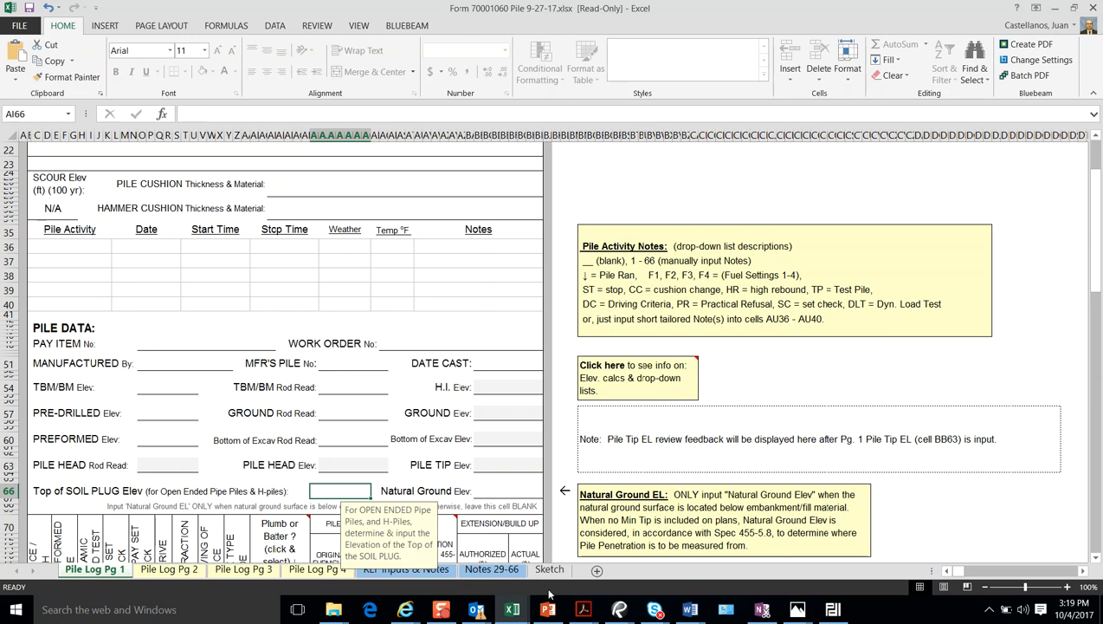